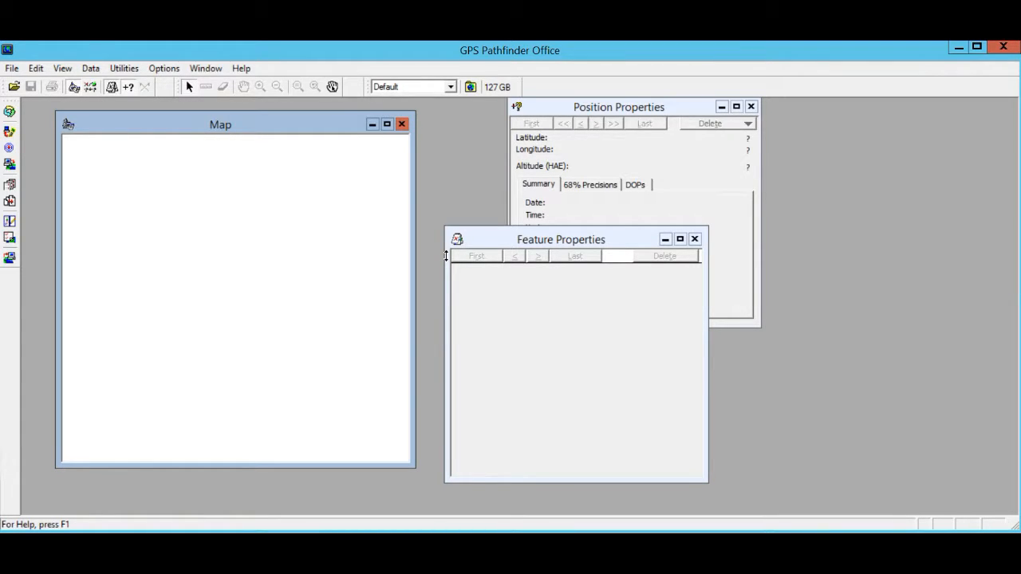
# Open the Utilities menu in GPS Pathfinder Office
pyautogui.click(124, 68)
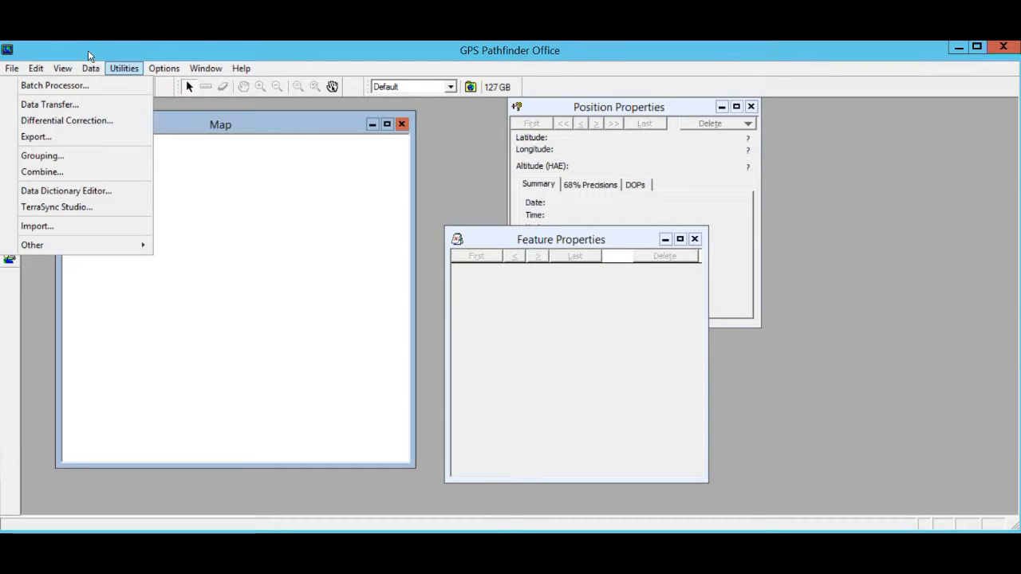
pyautogui.moveTo(37, 226)
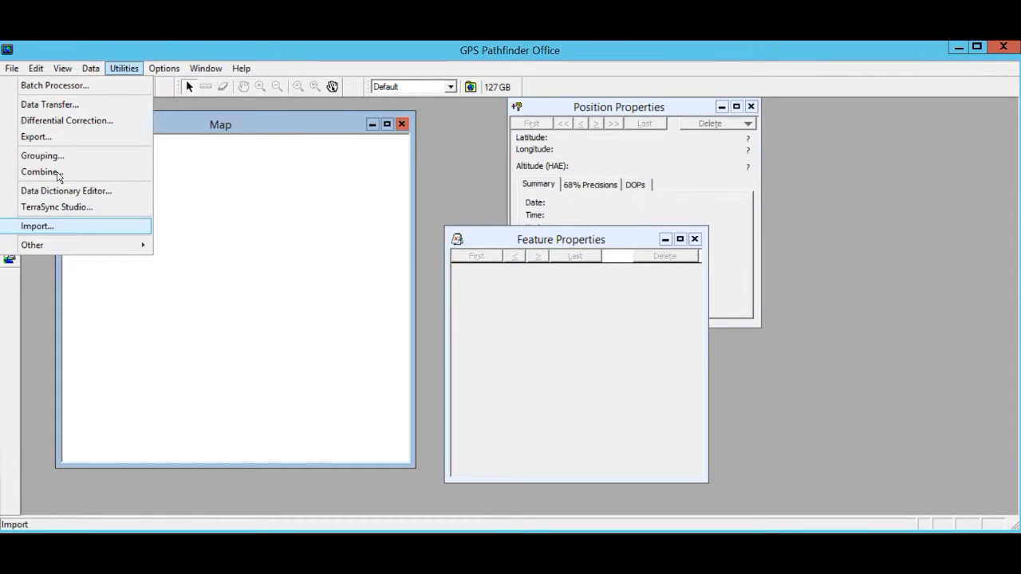
# Start an import and select 2008 Points 2.dxf as the input file
pyautogui.click(37, 226)
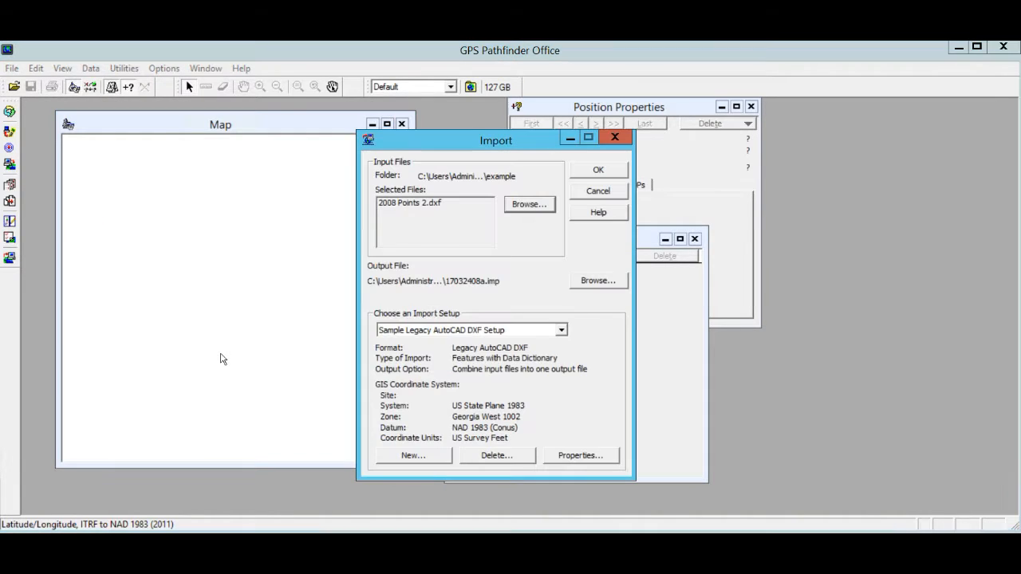
pyautogui.moveTo(346, 165)
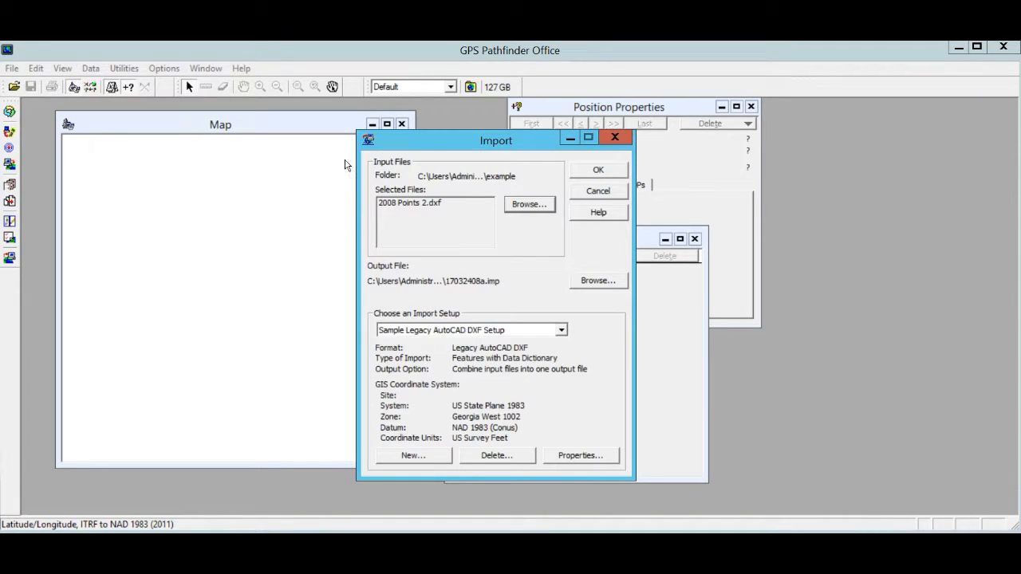
pyautogui.click(528, 204)
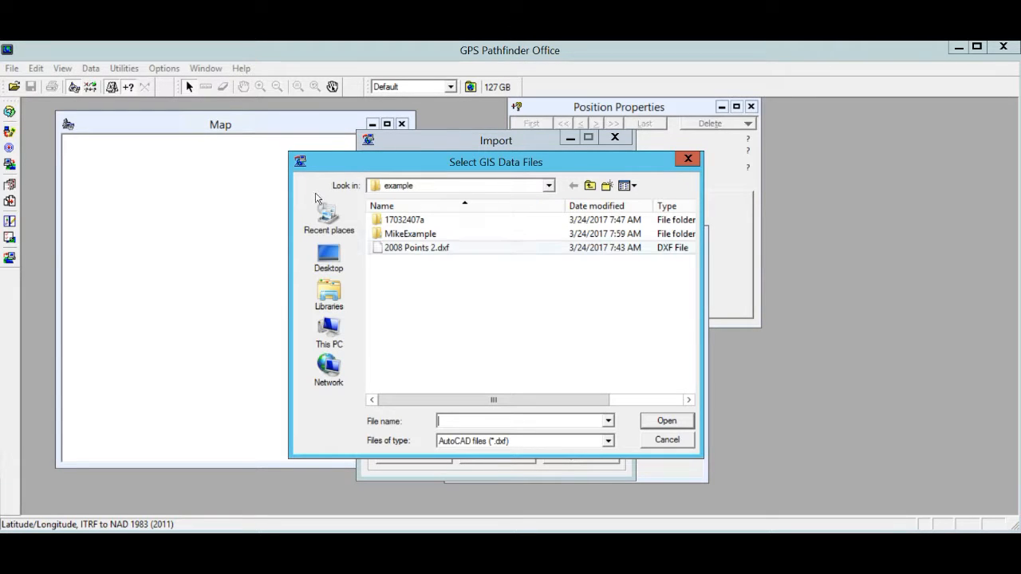
pyautogui.click(417, 248)
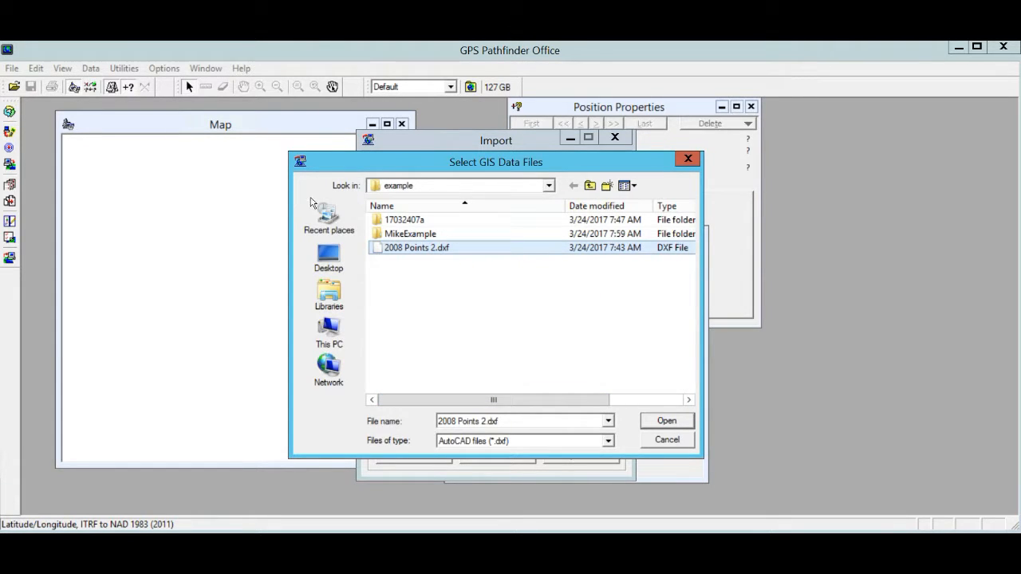
pyautogui.click(666, 421)
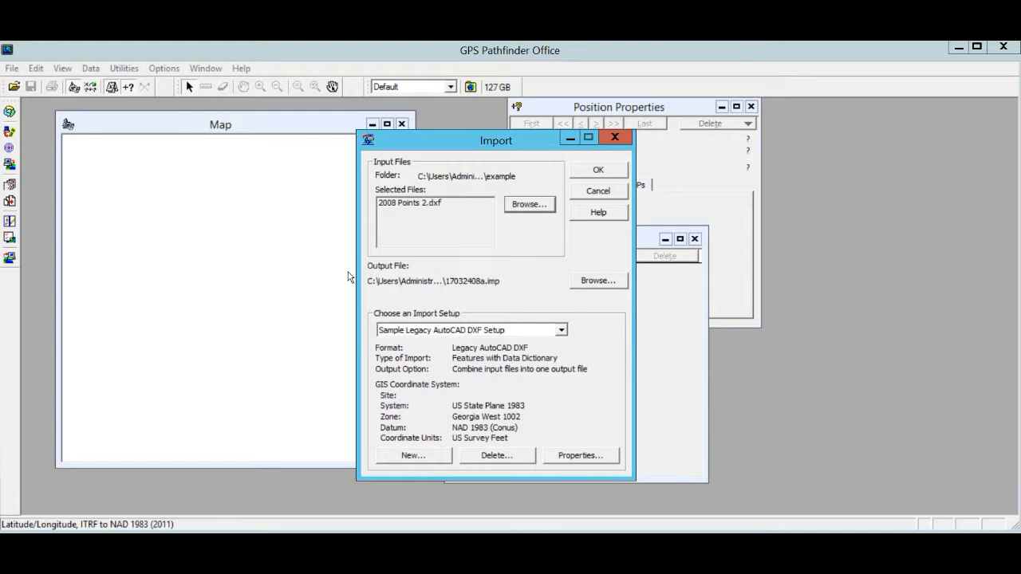
pyautogui.moveTo(445, 264)
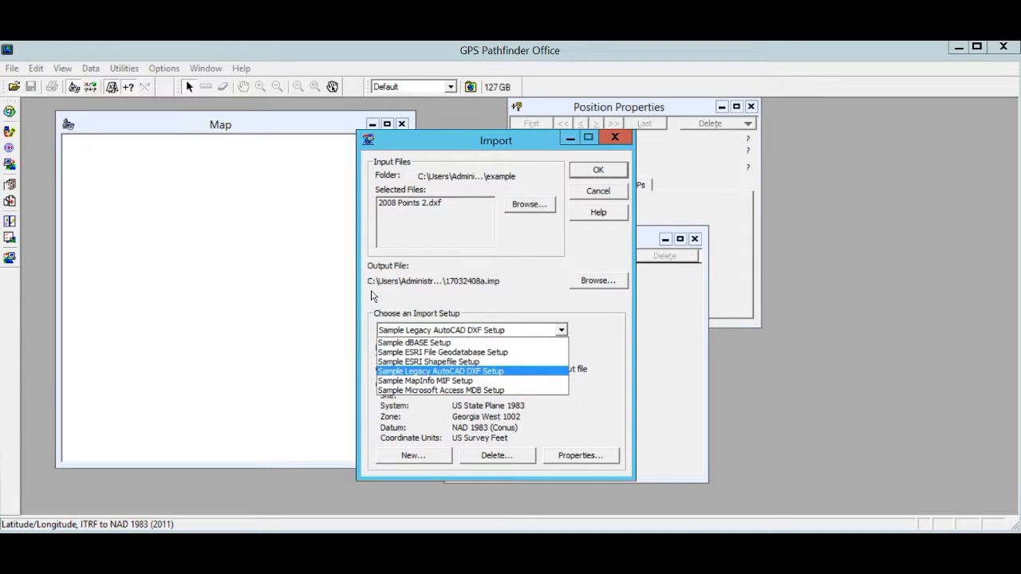
pyautogui.moveTo(367, 300)
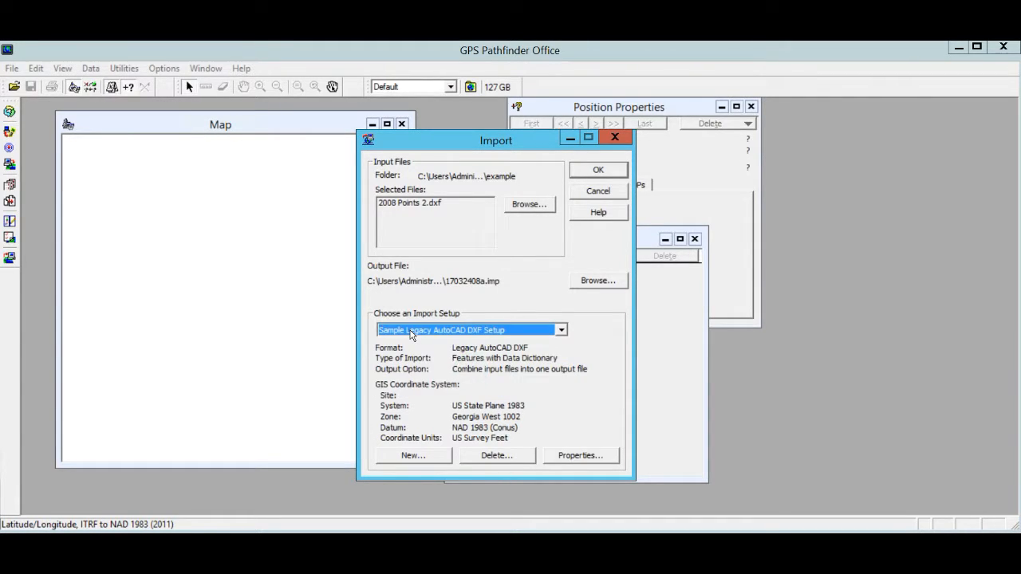
pyautogui.moveTo(445, 59)
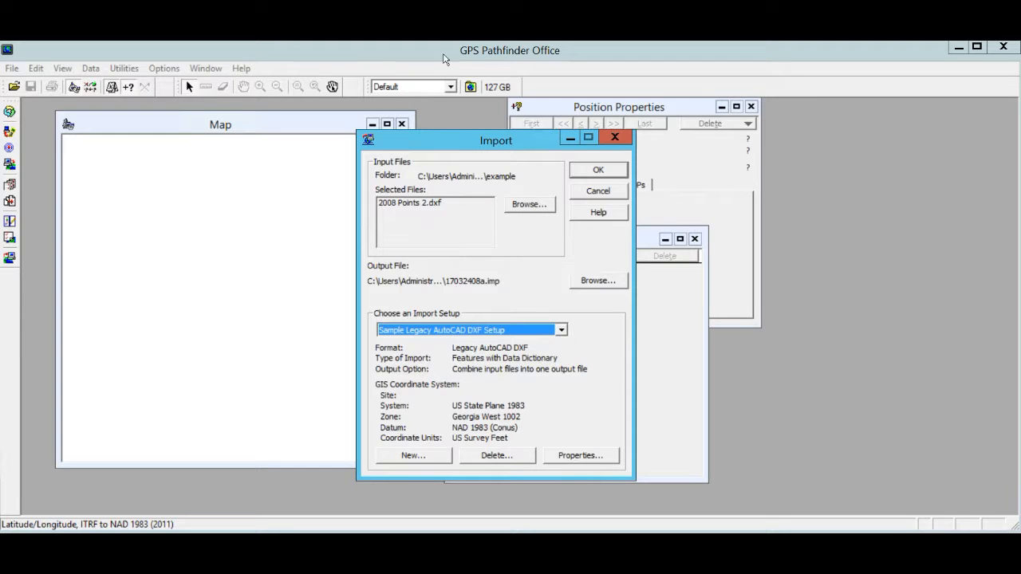
pyautogui.moveTo(375, 313)
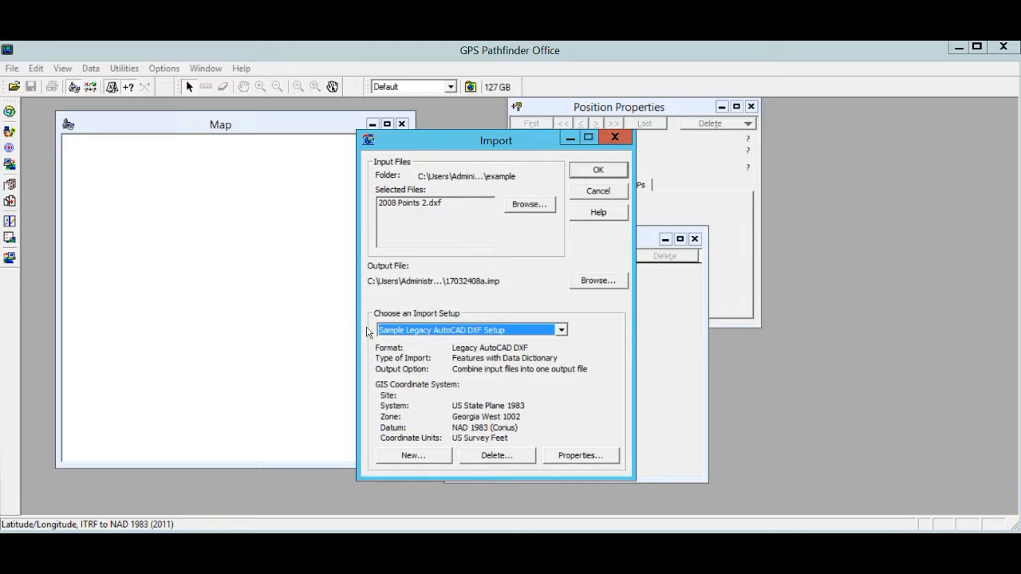
pyautogui.moveTo(381, 342)
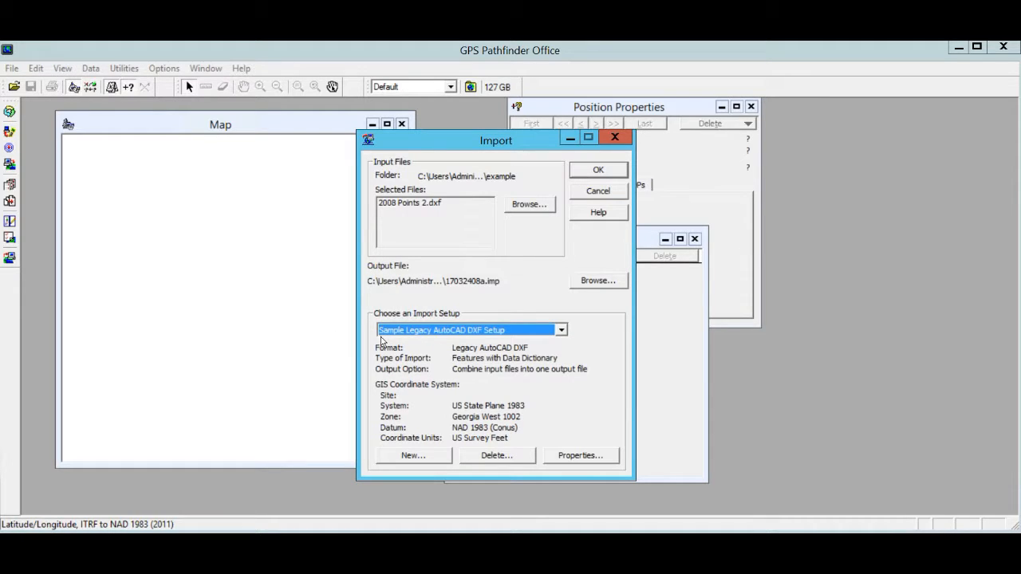
pyautogui.moveTo(364, 325)
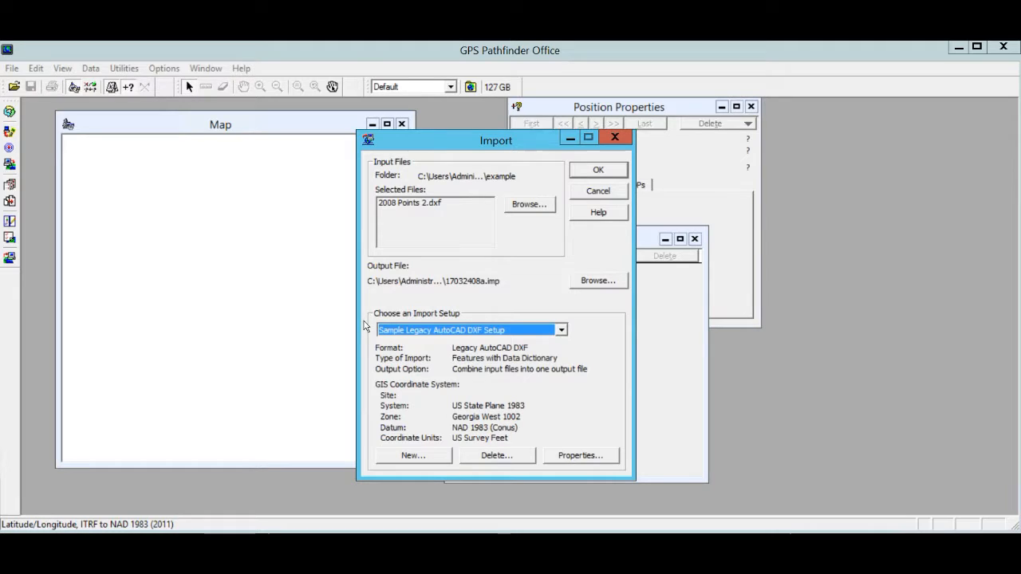
pyautogui.moveTo(409, 335)
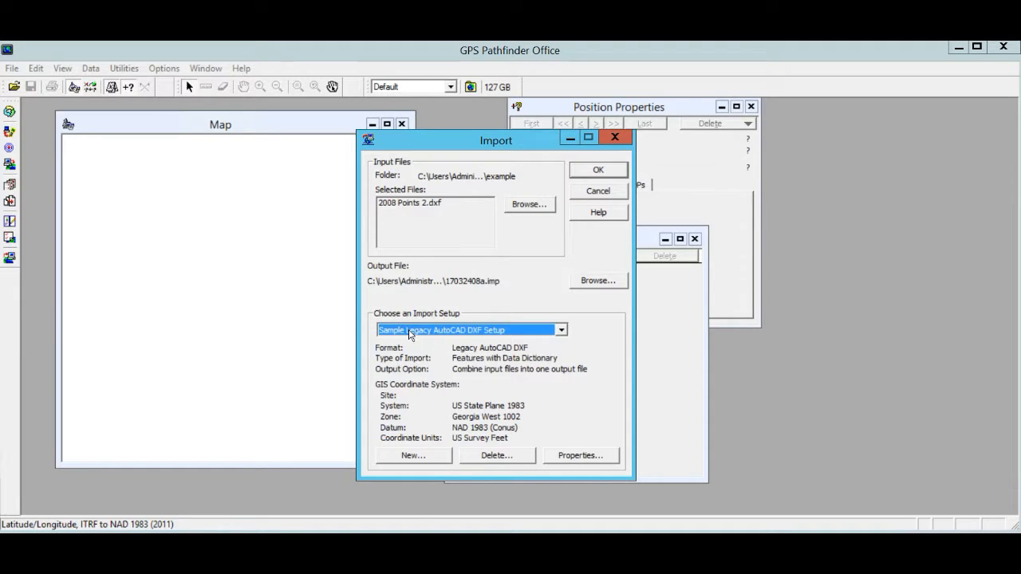
# Review the legacy DXF setup's Data, Legacy AutoCAD DXF and Coordinate System properties
pyautogui.click(580, 455)
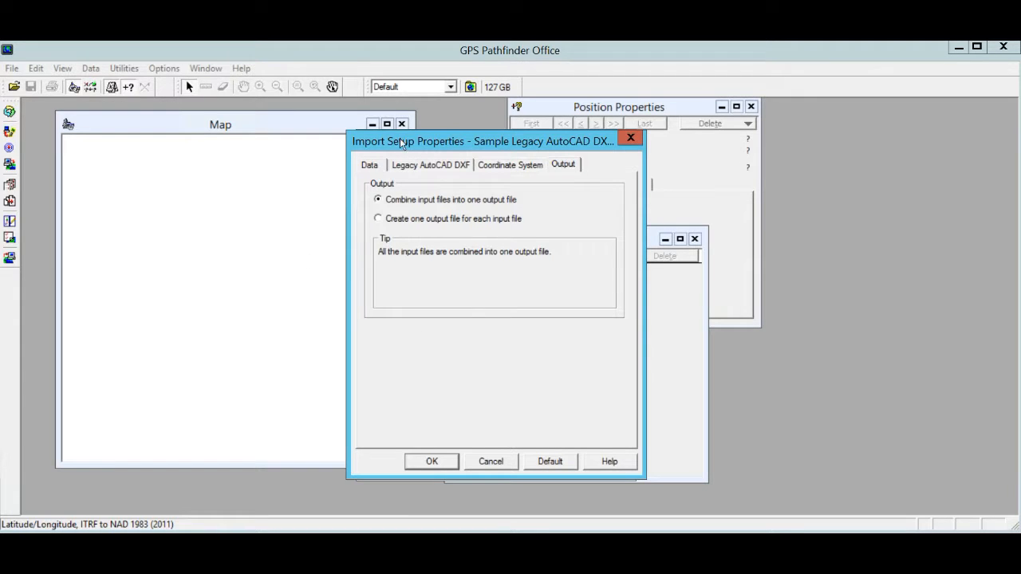
pyautogui.moveTo(323, 159)
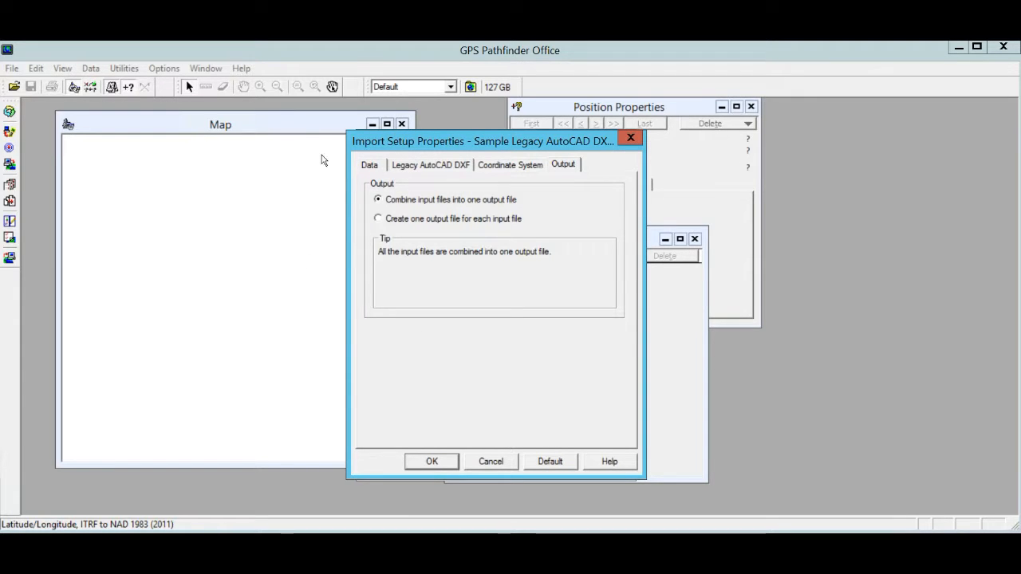
pyautogui.click(370, 164)
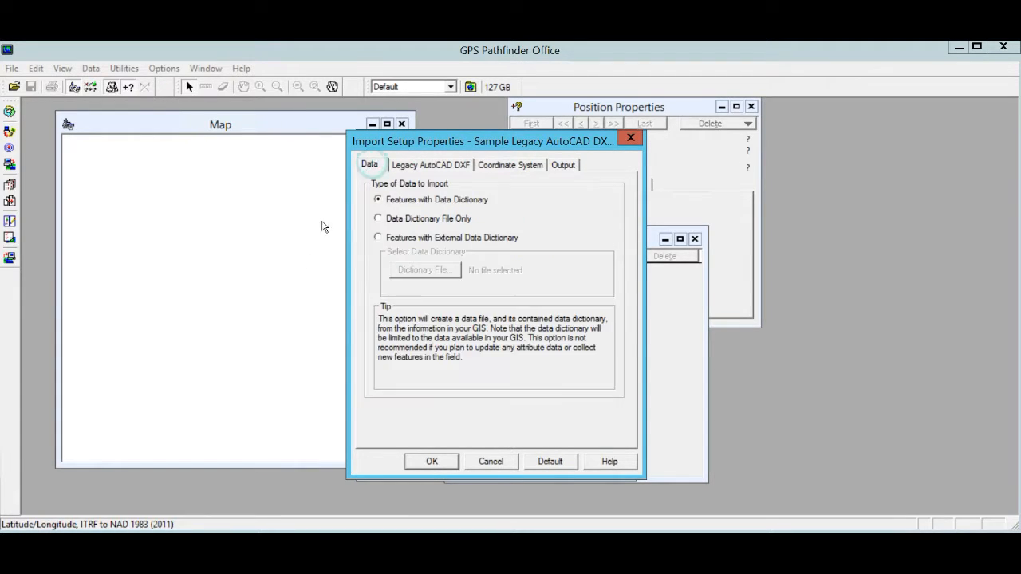
pyautogui.moveTo(370, 163)
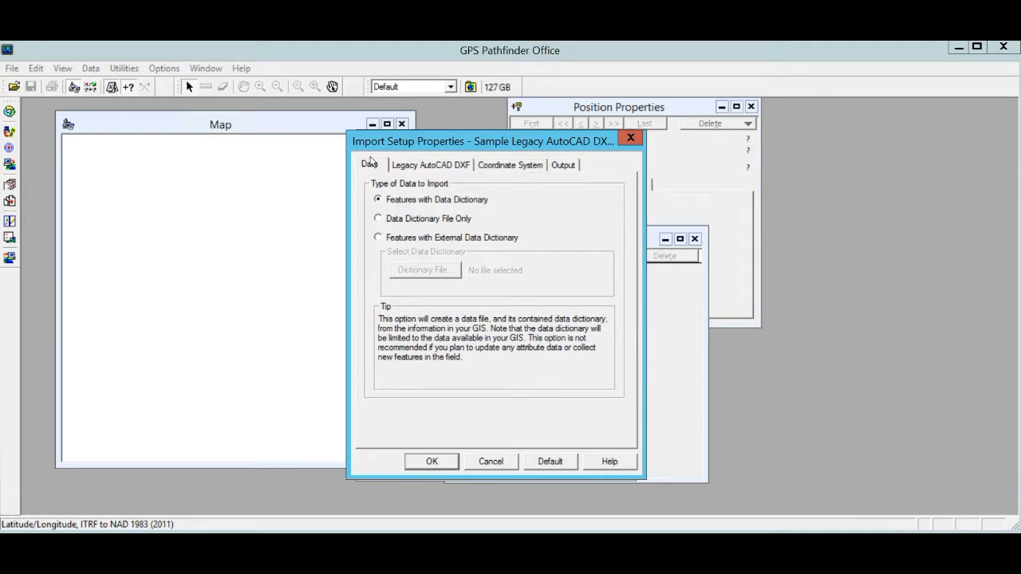
pyautogui.click(430, 165)
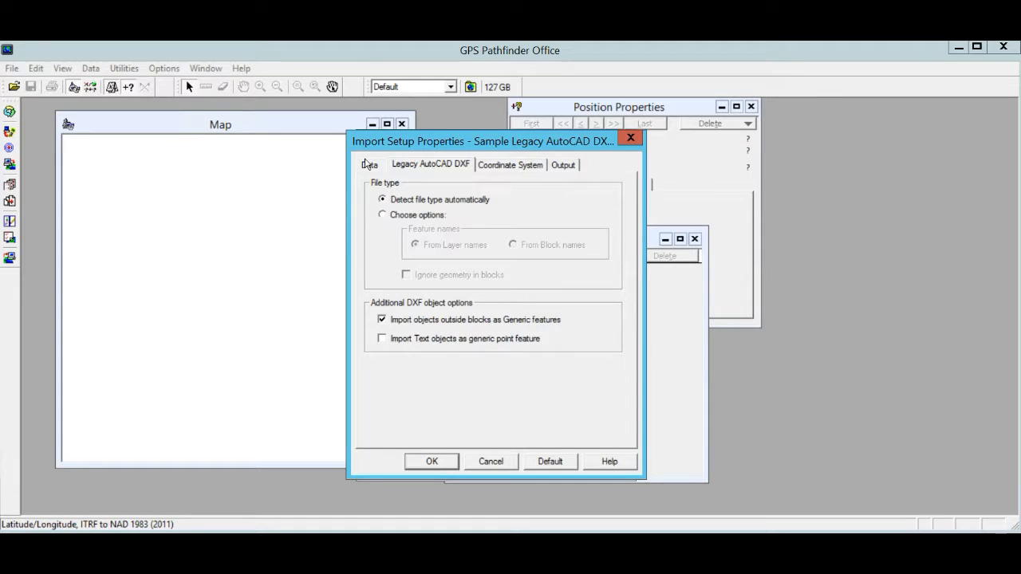
pyautogui.moveTo(381, 142)
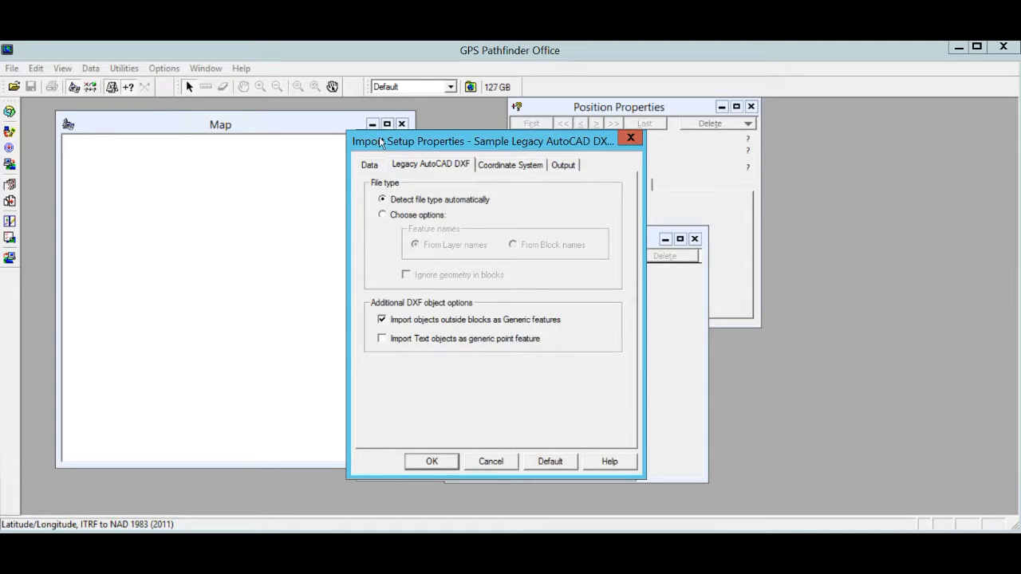
pyautogui.moveTo(407, 257)
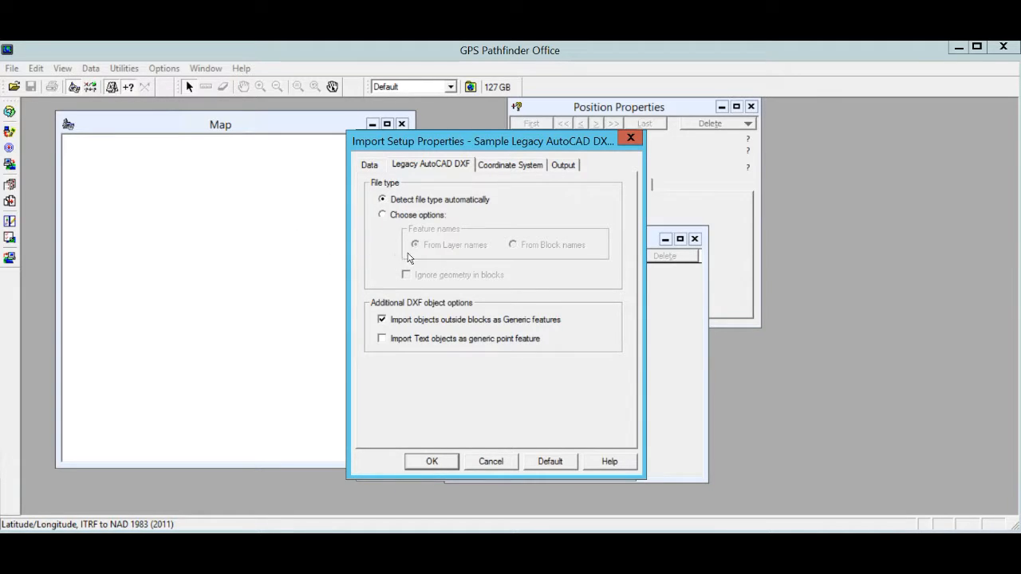
pyautogui.click(509, 165)
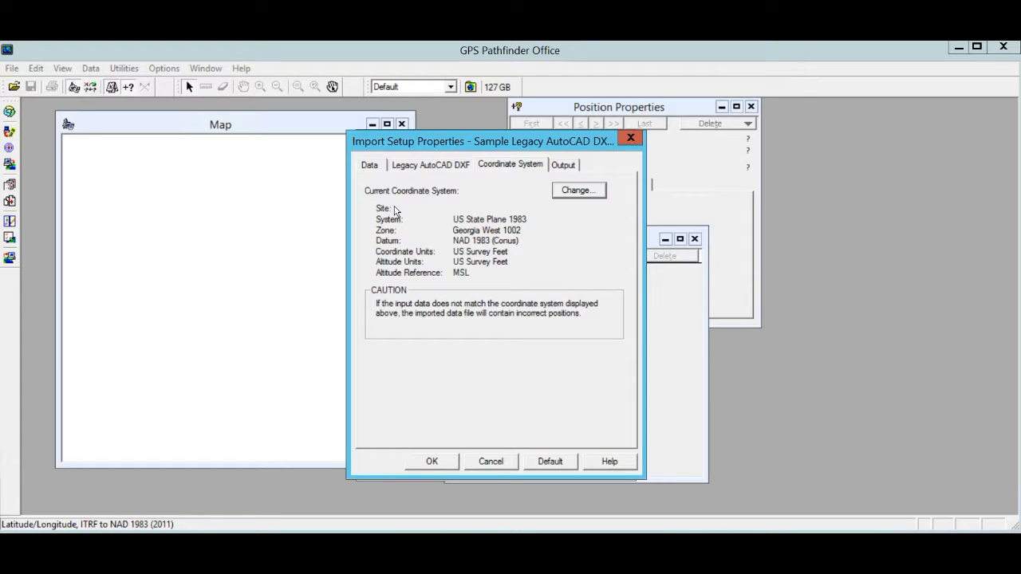
pyautogui.moveTo(316, 183)
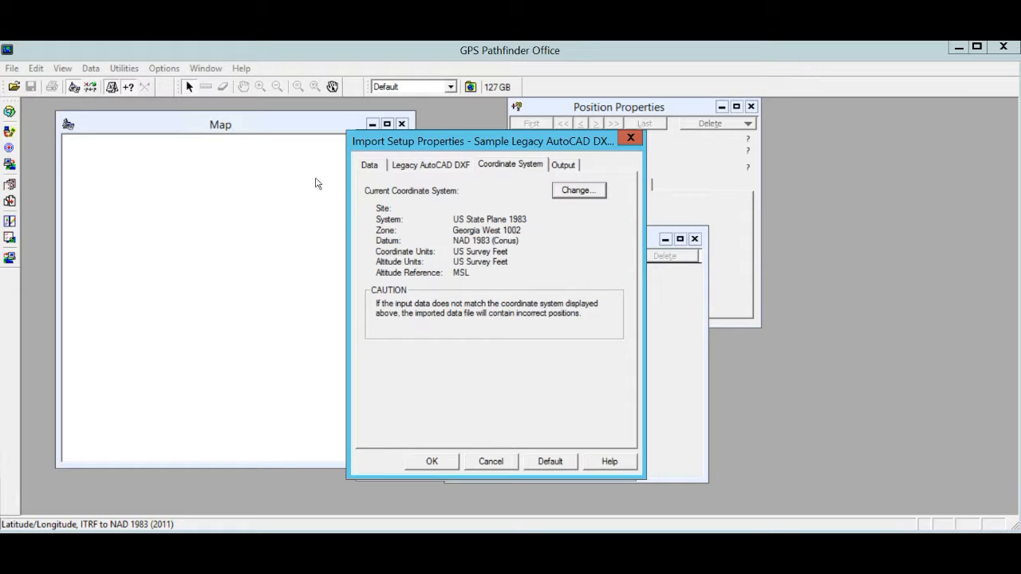
# Choose US State Plane 1983, zone Georgia West 1002, datum NAD 1983 (Conus) for import
pyautogui.click(578, 189)
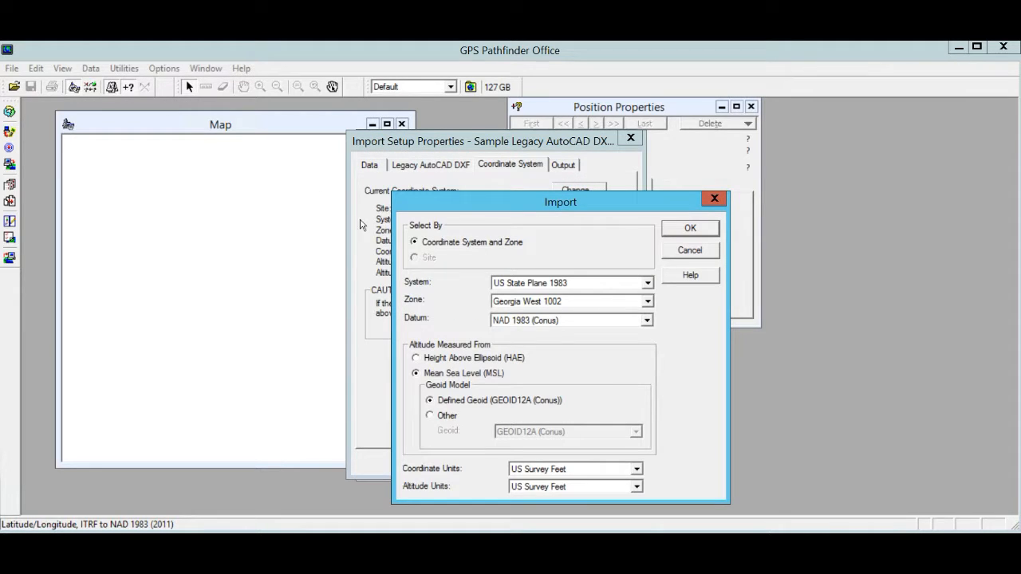
pyautogui.moveTo(507, 226)
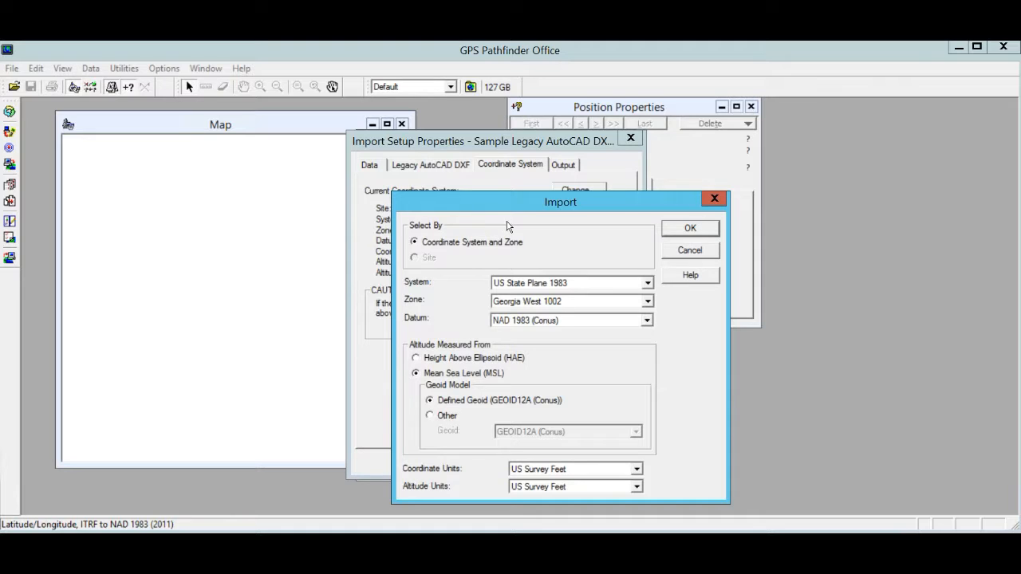
pyautogui.click(647, 282)
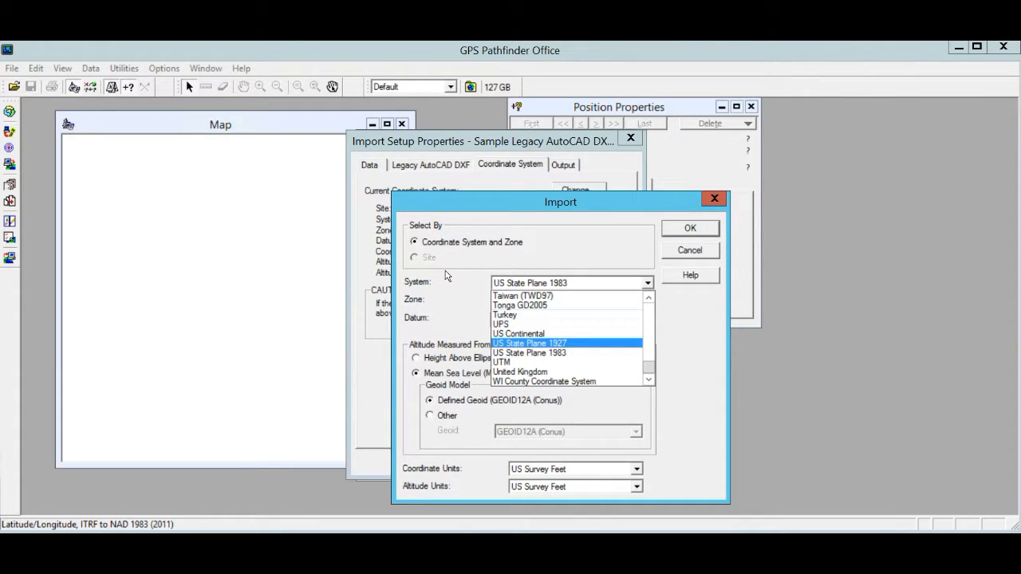
pyautogui.click(529, 352)
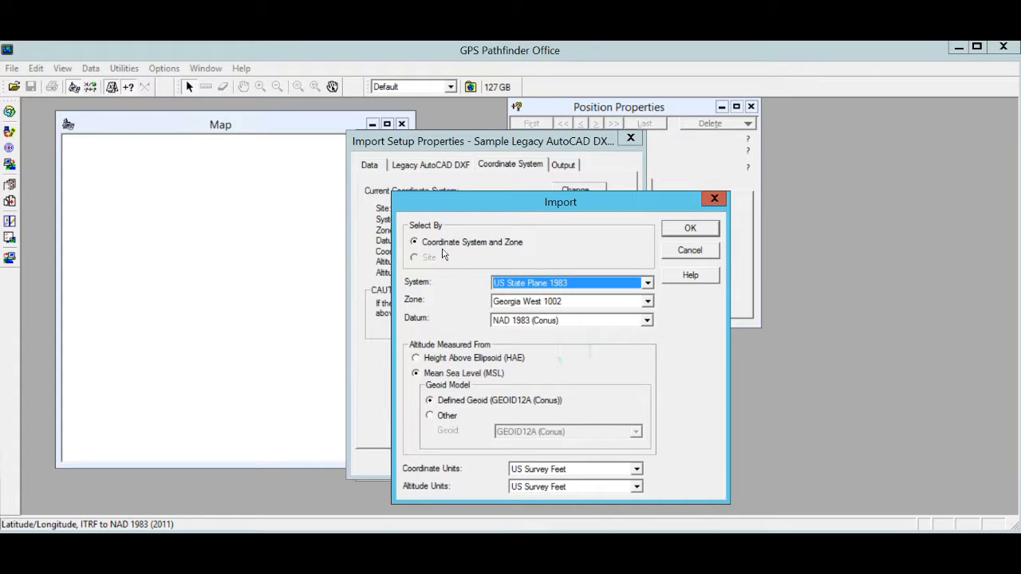
pyautogui.moveTo(329, 250)
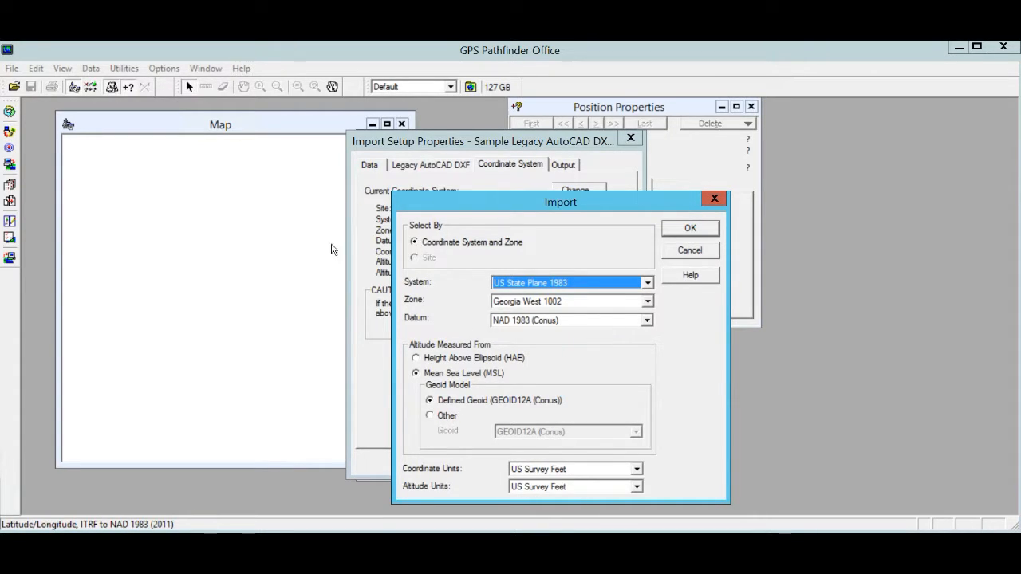
pyautogui.click(647, 320)
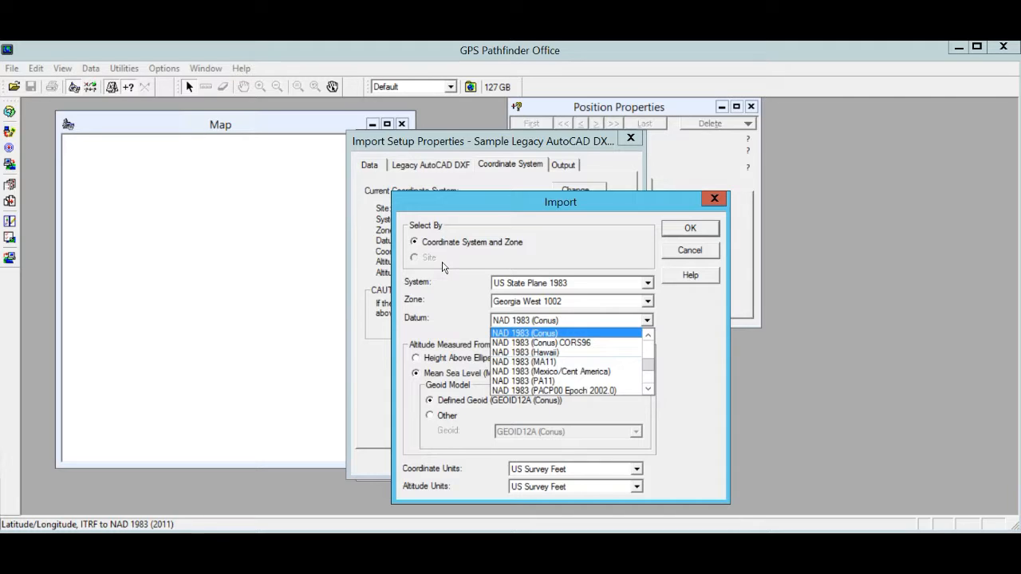
pyautogui.click(524, 333)
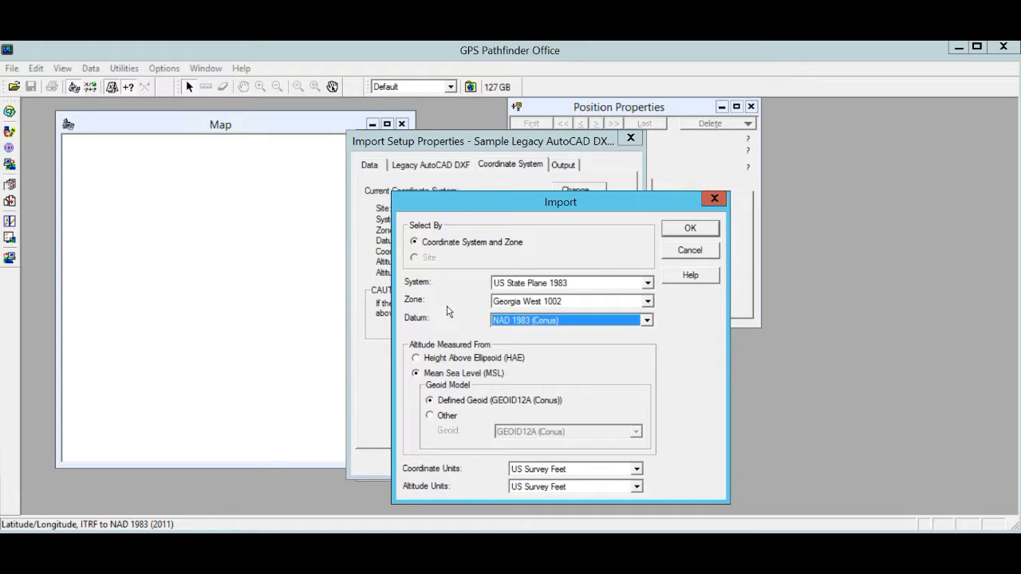
pyautogui.moveTo(474, 300)
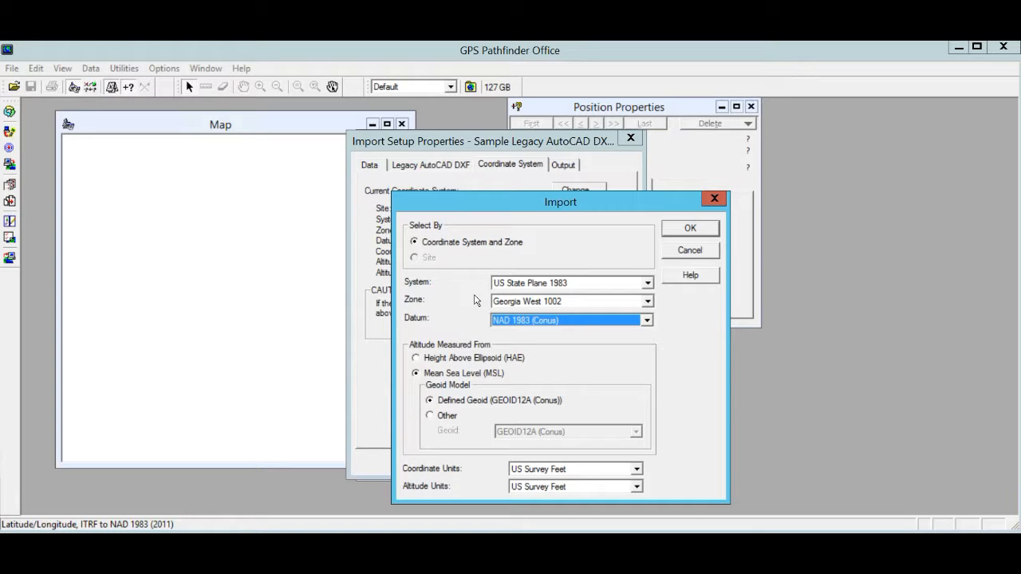
pyautogui.moveTo(379, 383)
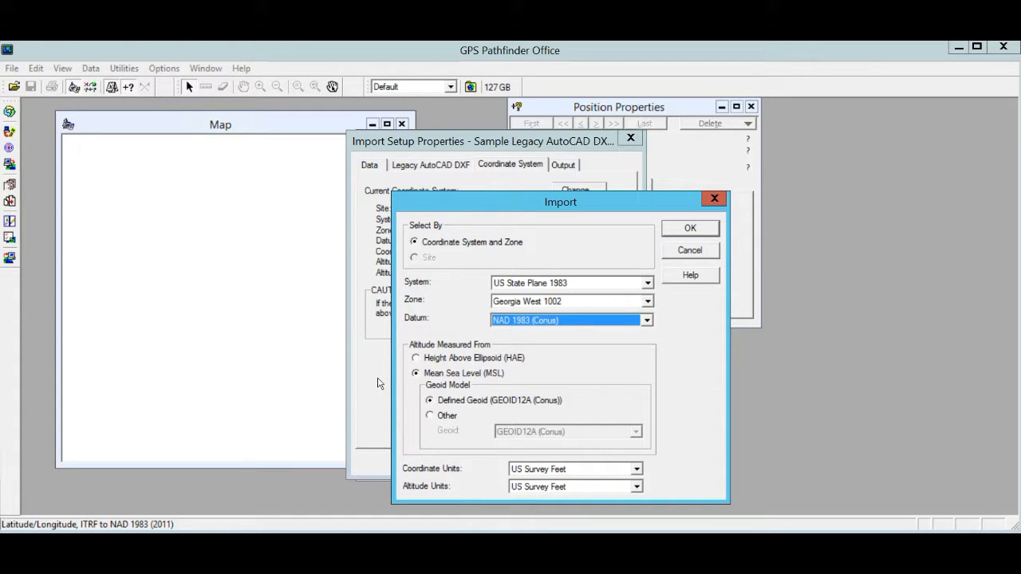
pyautogui.moveTo(391, 375)
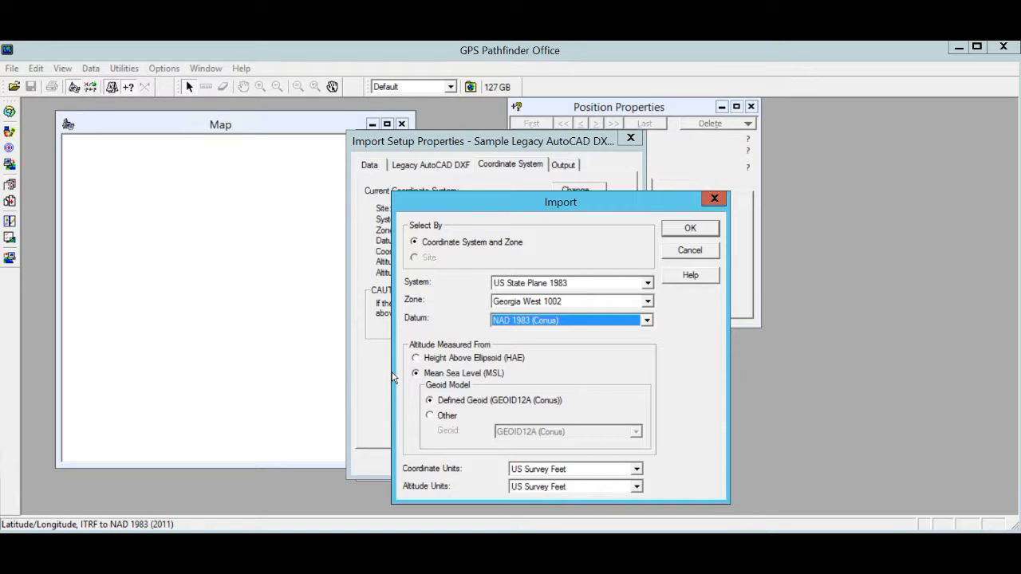
pyautogui.moveTo(526, 227)
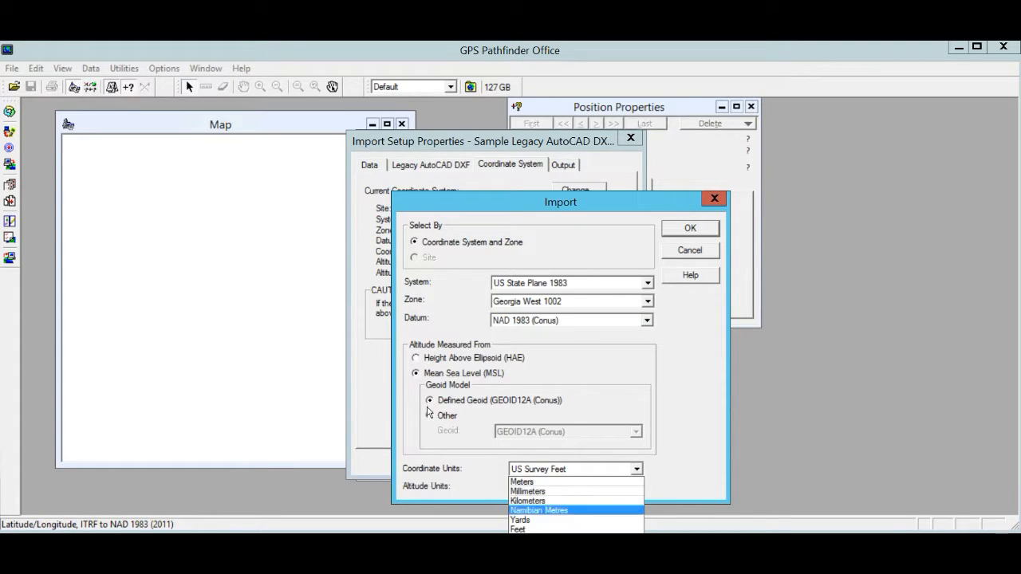
# Set coordinate units to US Survey Feet and accept the import coordinate settings
pyautogui.click(517, 529)
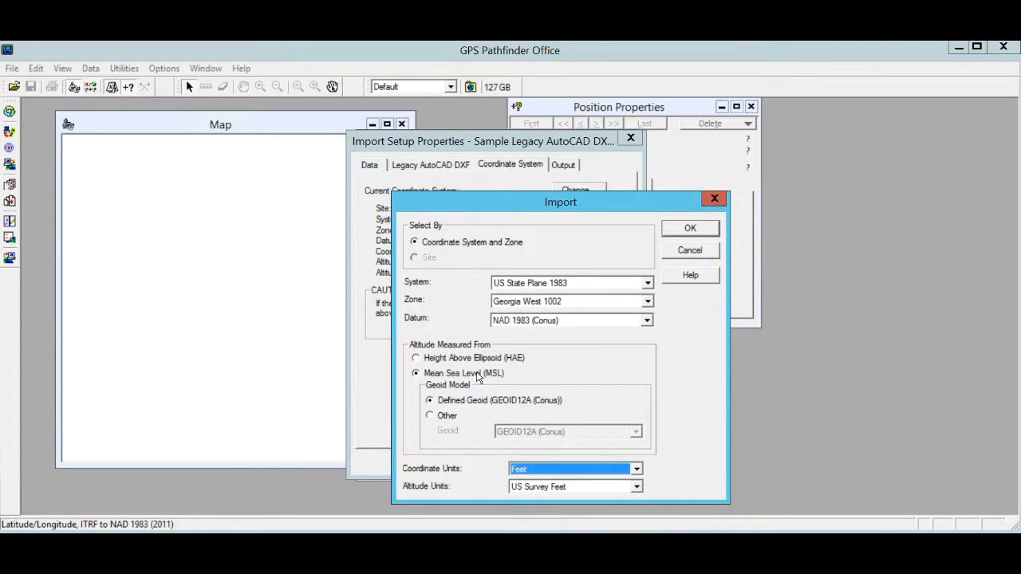
pyautogui.click(636, 468)
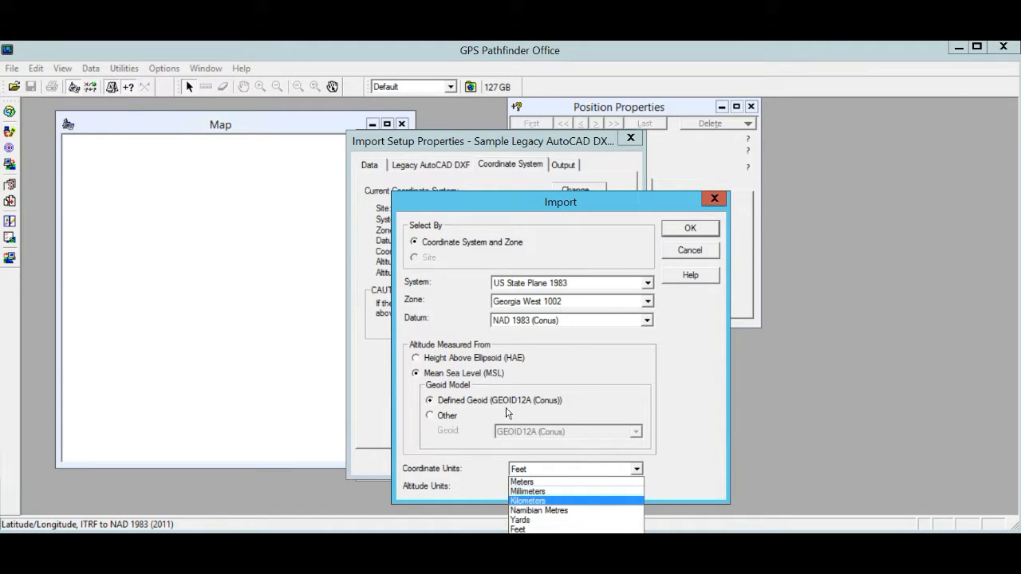
pyautogui.click(518, 529)
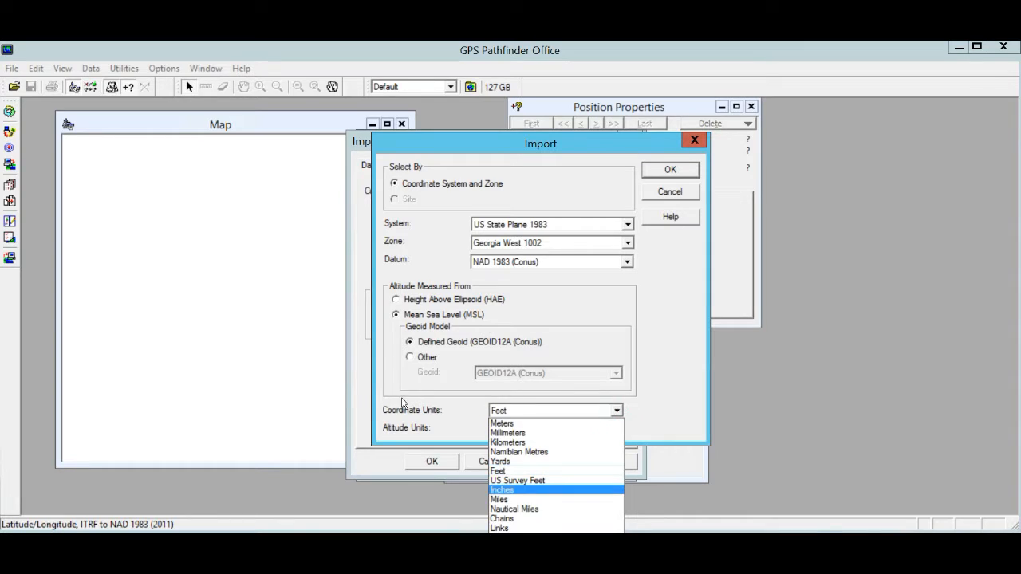
pyautogui.click(517, 480)
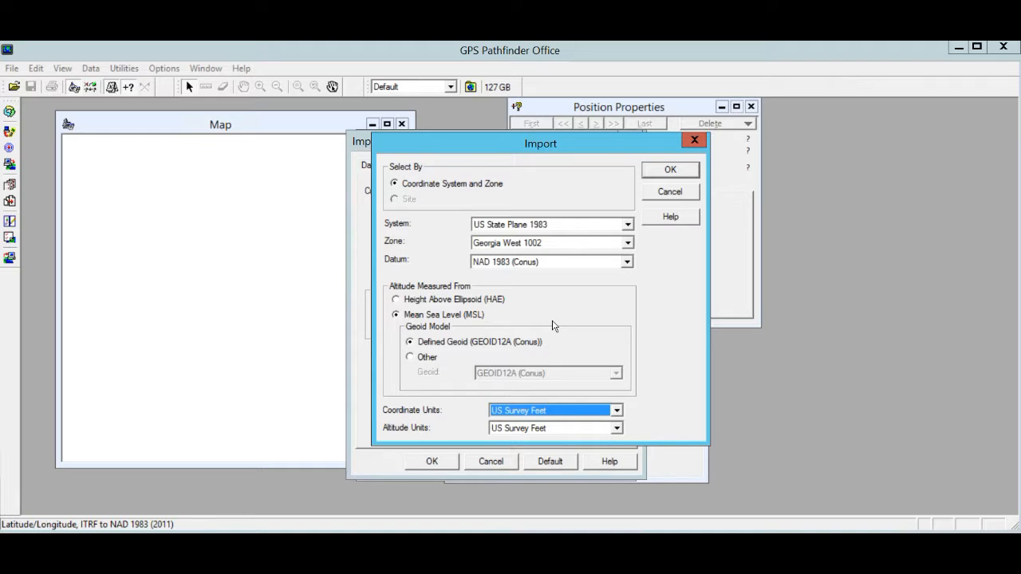
pyautogui.moveTo(365, 204)
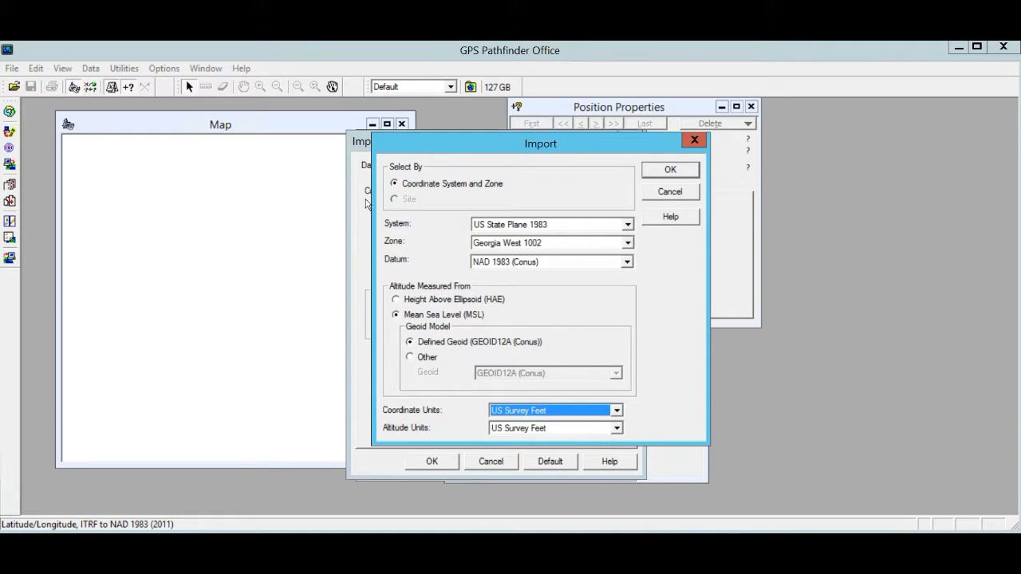
pyautogui.click(669, 169)
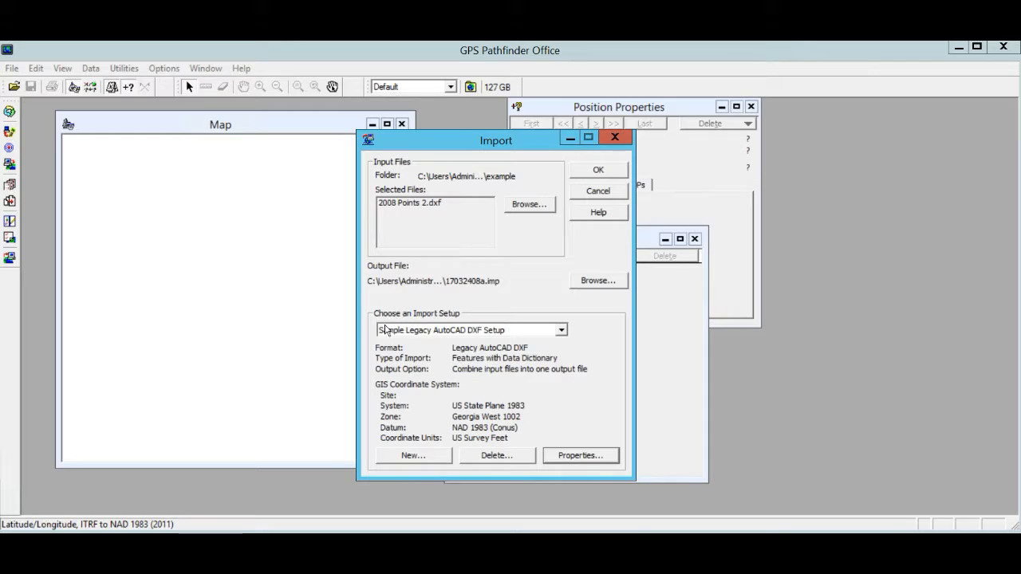
pyautogui.moveTo(409, 321)
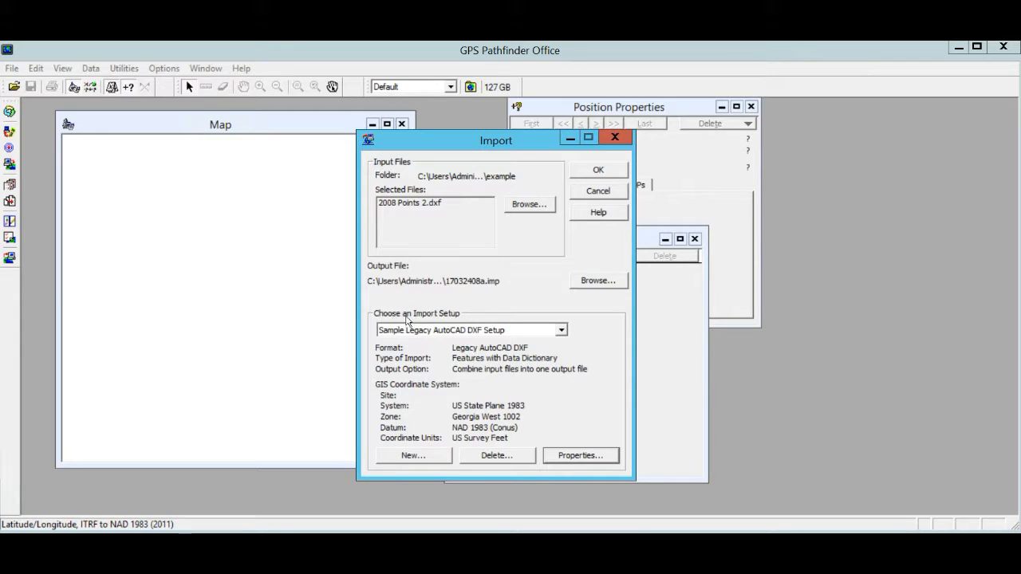
pyautogui.moveTo(375, 357)
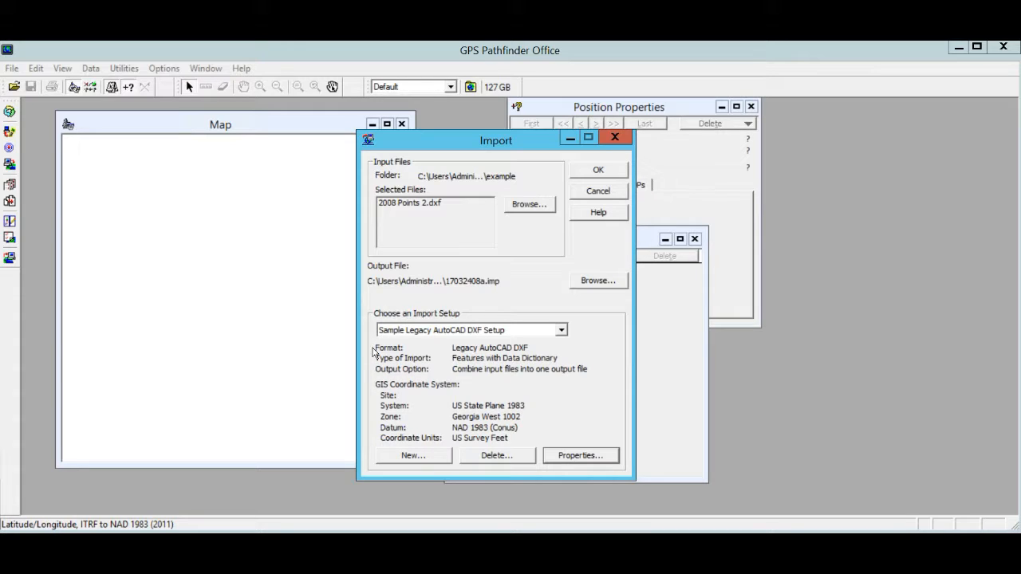
pyautogui.moveTo(391, 269)
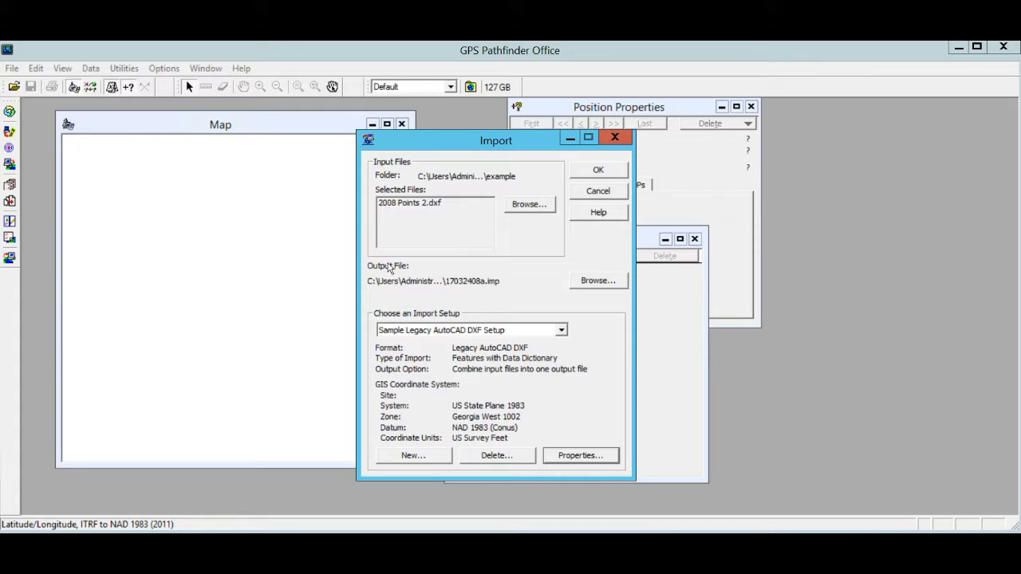
pyautogui.moveTo(383, 231)
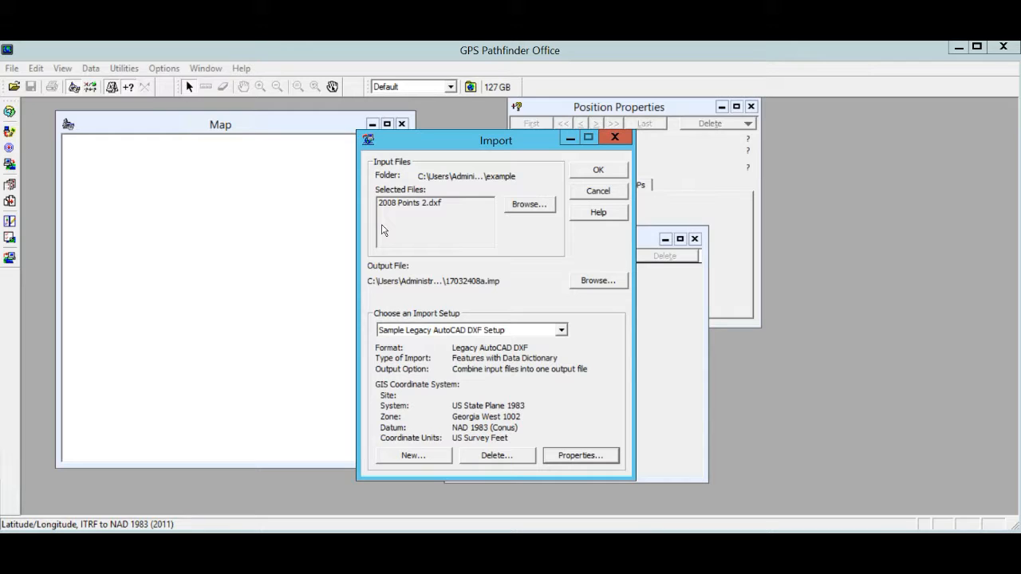
# Browse for the import's output file location
pyautogui.click(598, 280)
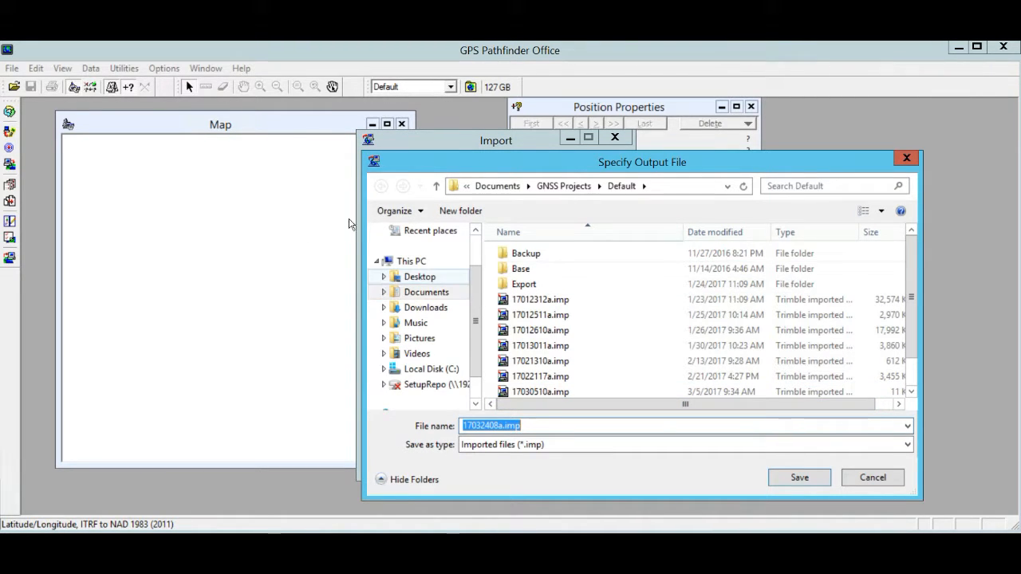
# Set the output file to MikeExample.imp in the Desktop example folder
pyautogui.click(419, 276)
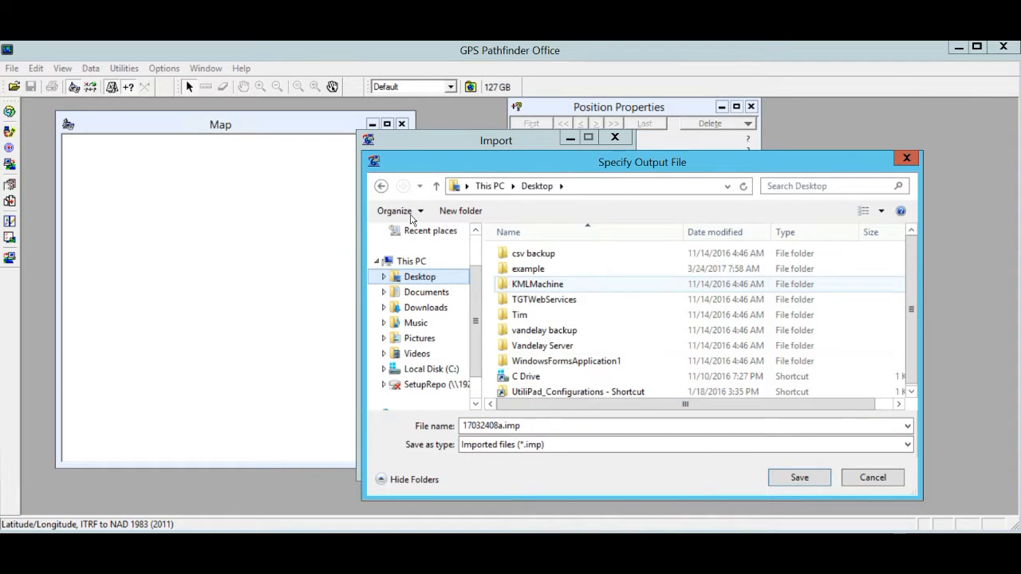
pyautogui.doubleClick(528, 268)
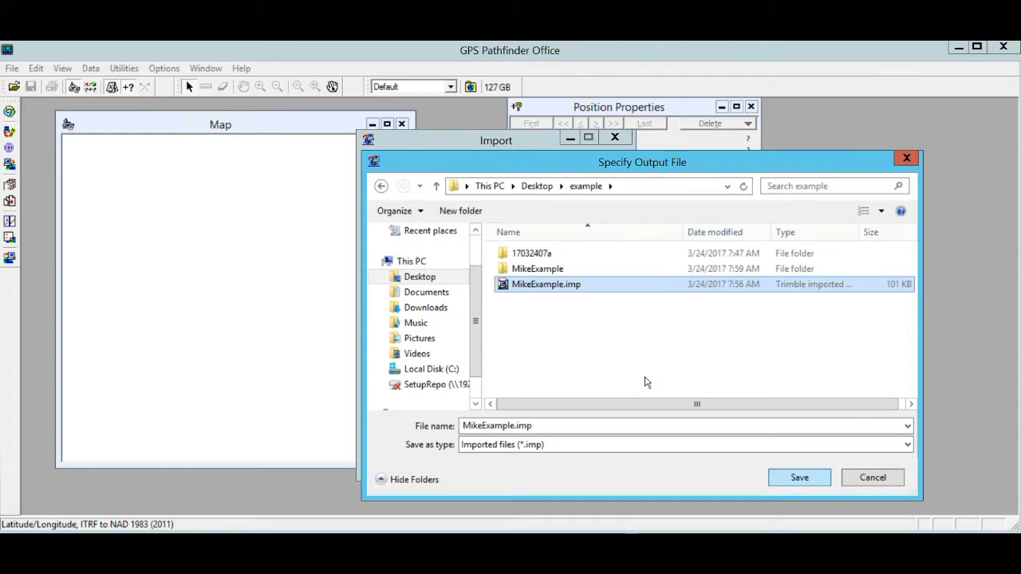
pyautogui.click(799, 477)
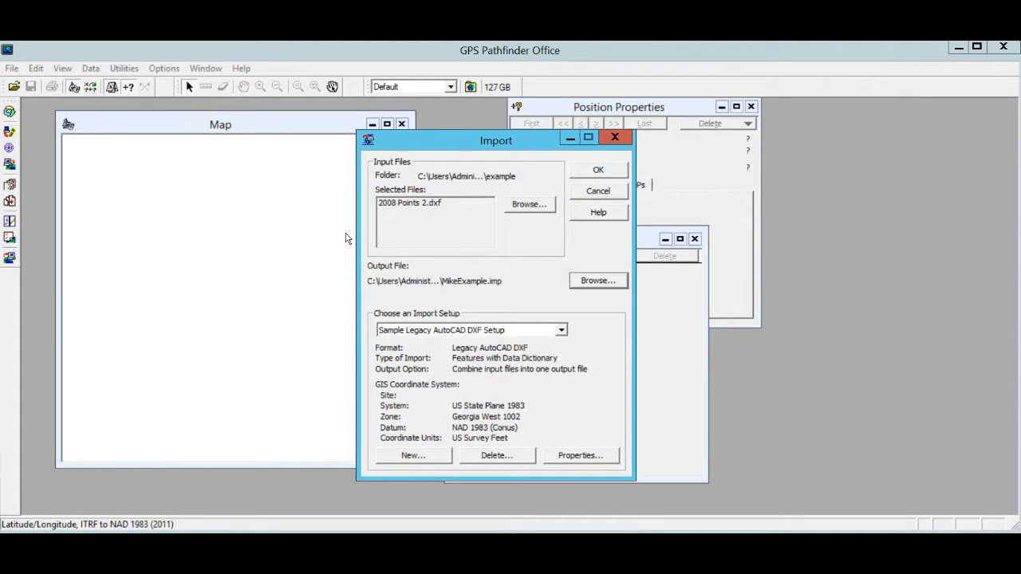
pyautogui.moveTo(387, 235)
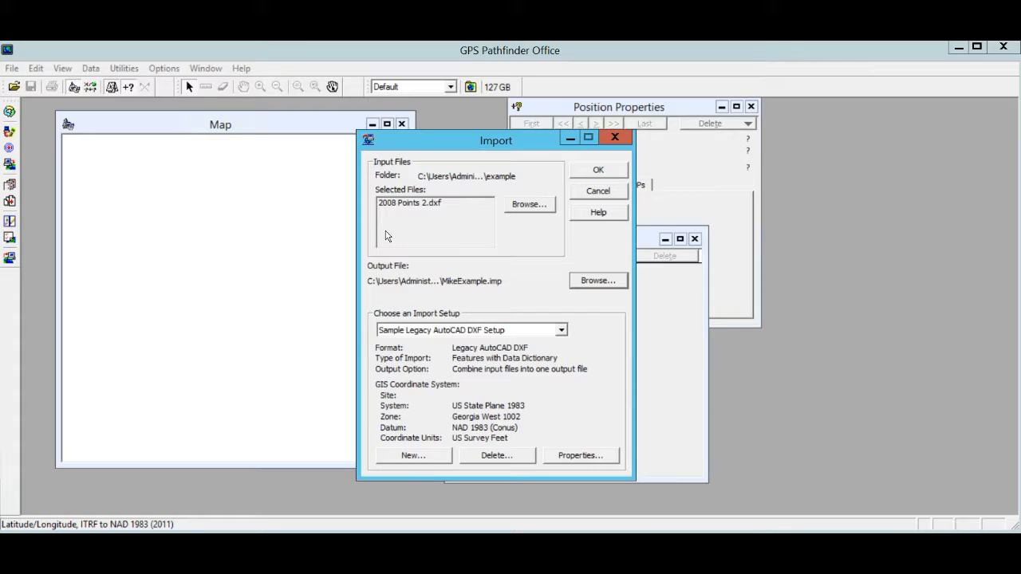
pyautogui.moveTo(409, 297)
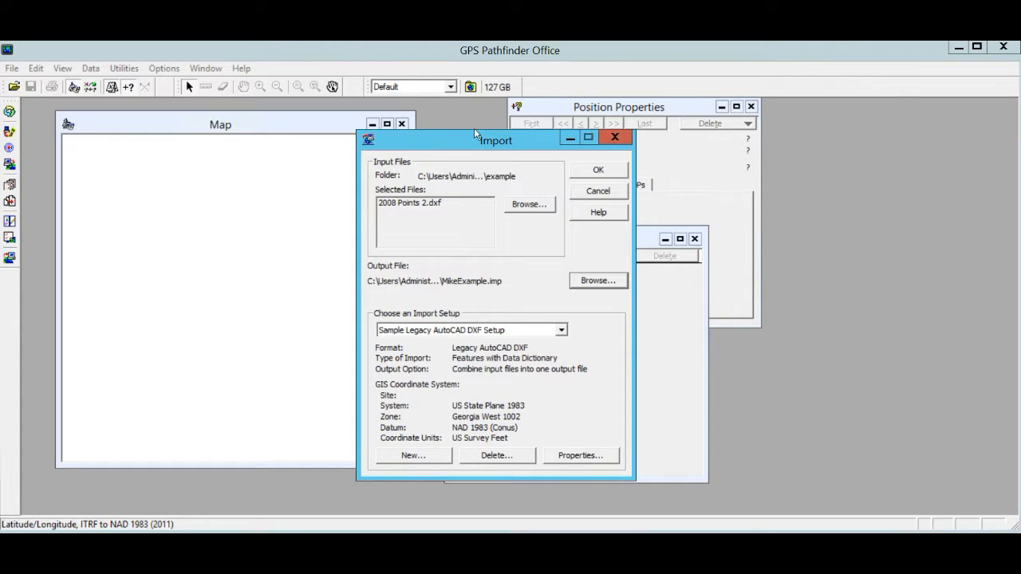
# Run the import, overwriting MikeExample.imp, and open the resulting file
pyautogui.click(597, 169)
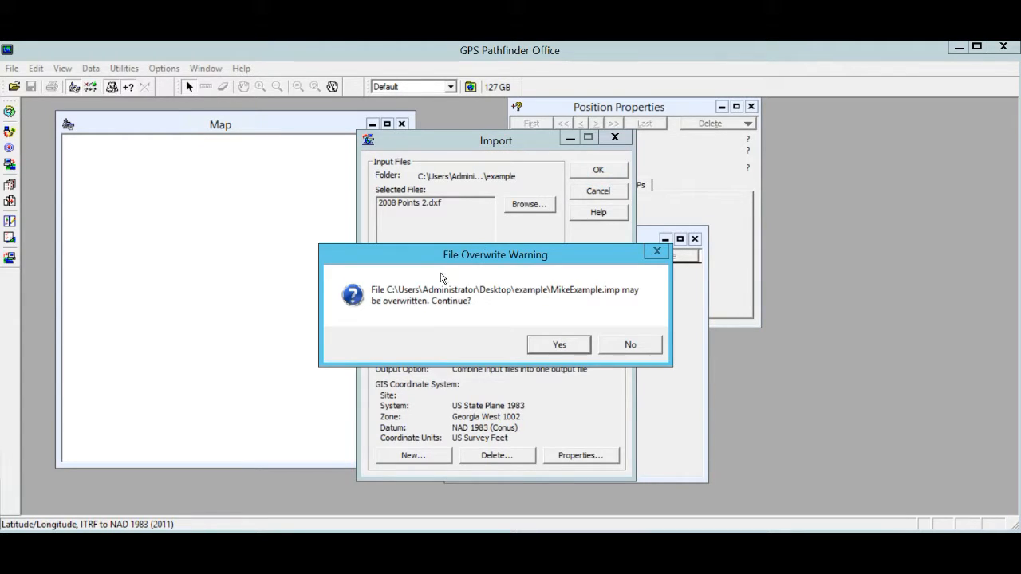
pyautogui.click(558, 345)
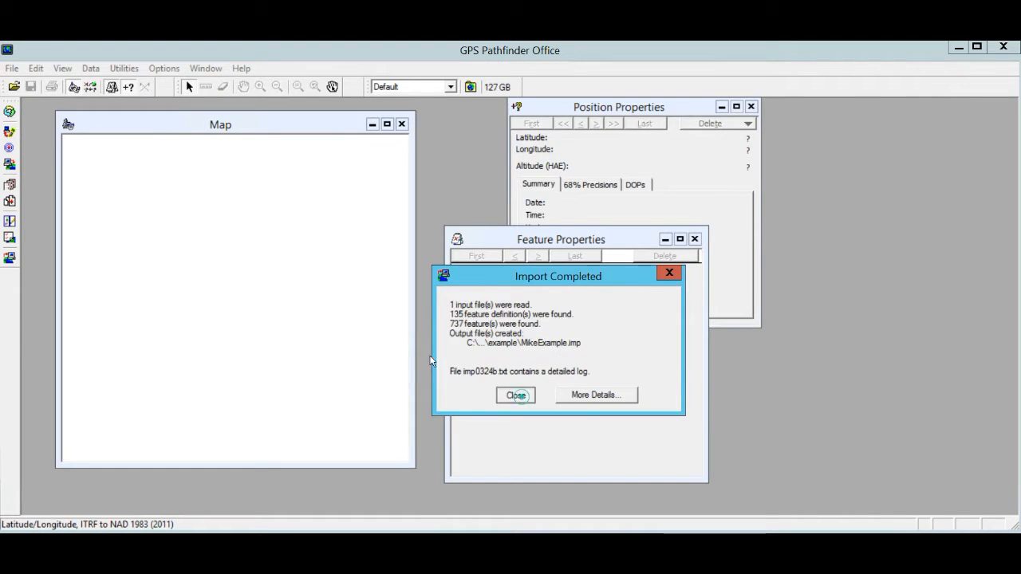
pyautogui.click(516, 395)
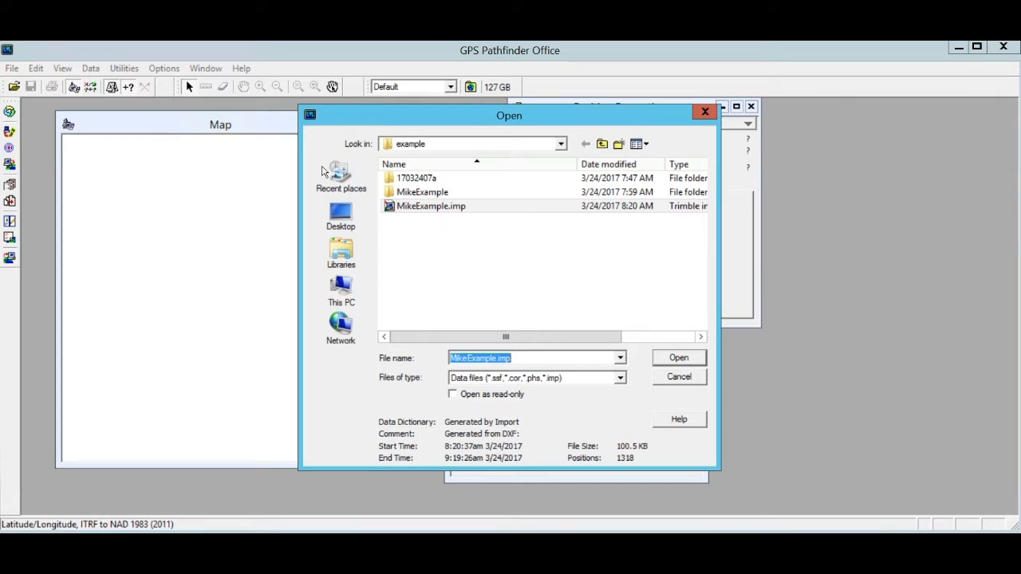
pyautogui.click(677, 358)
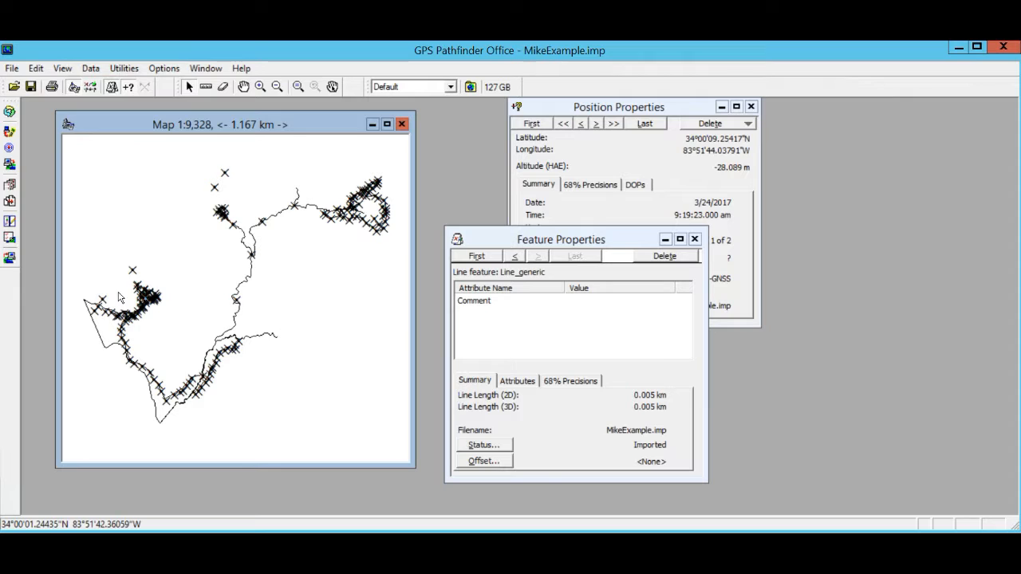
pyautogui.moveTo(169, 136)
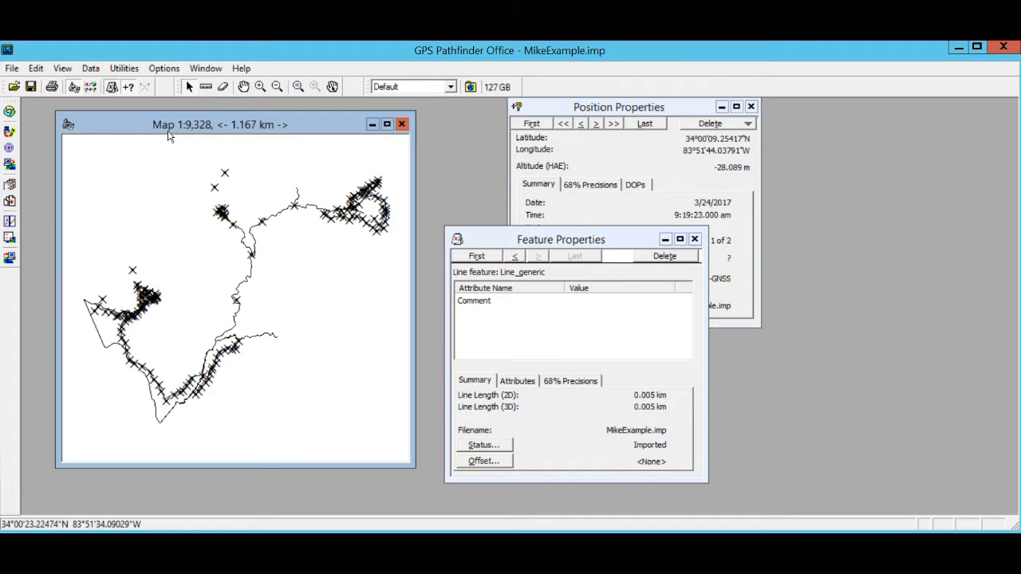
pyautogui.moveTo(180, 226)
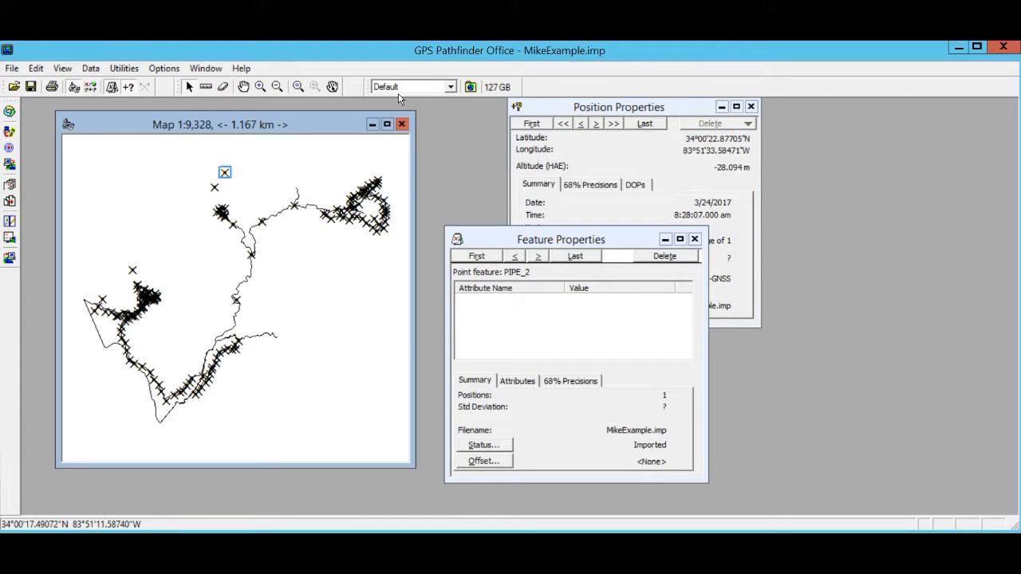
pyautogui.moveTo(170, 141)
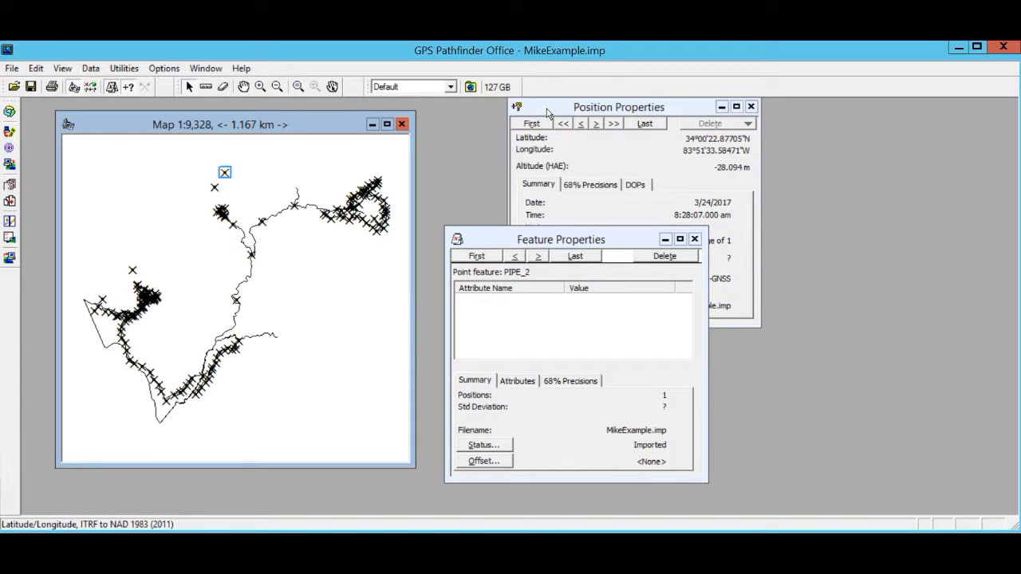
pyautogui.moveTo(376, 163)
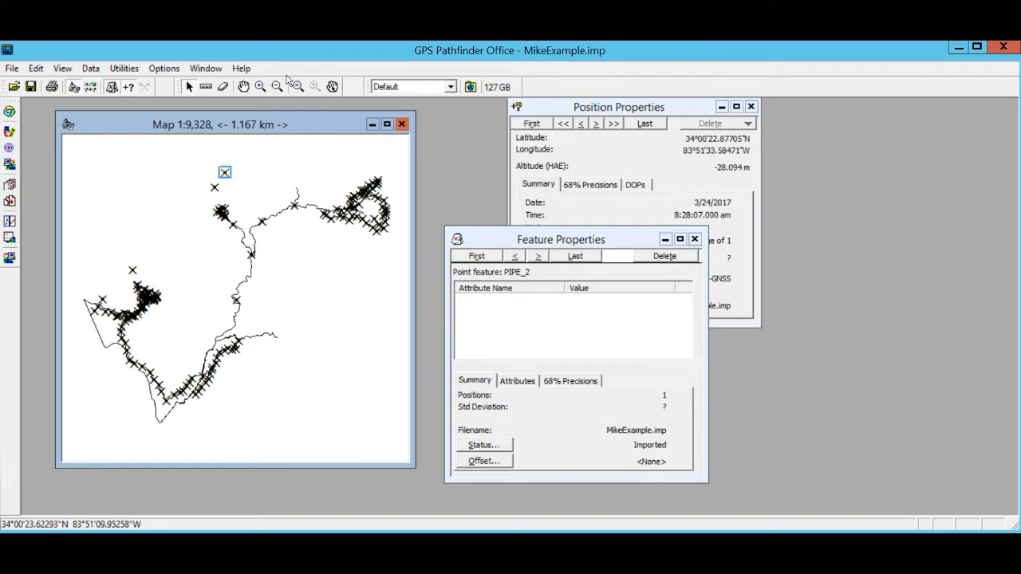
pyautogui.moveTo(251, 175)
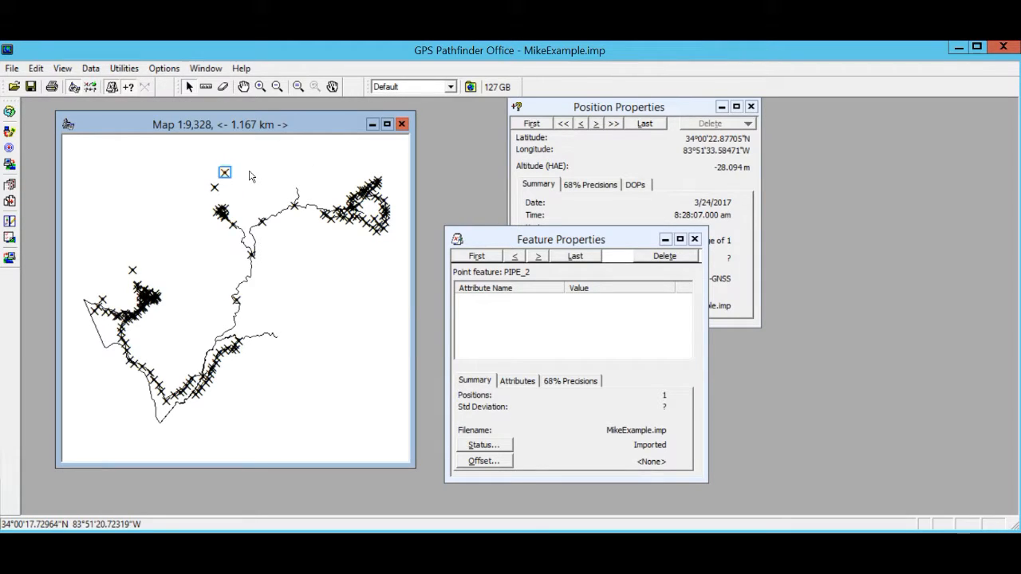
# Open the Utilities menu to begin exporting MikeExample.imp
pyautogui.click(123, 67)
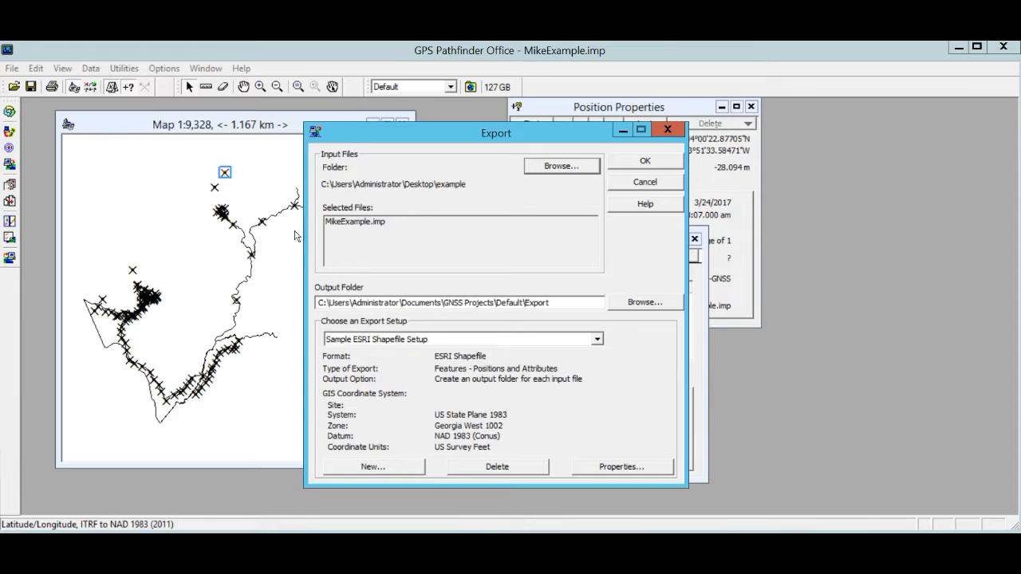
# Select Sample ESRI Shapefile Setup from the export setup list
pyautogui.click(596, 339)
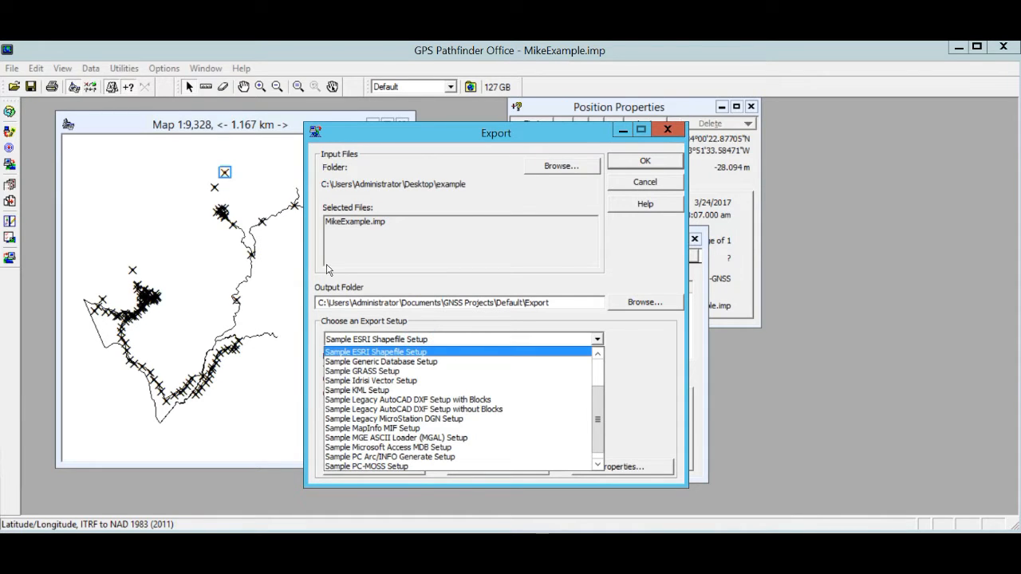
pyautogui.click(366, 466)
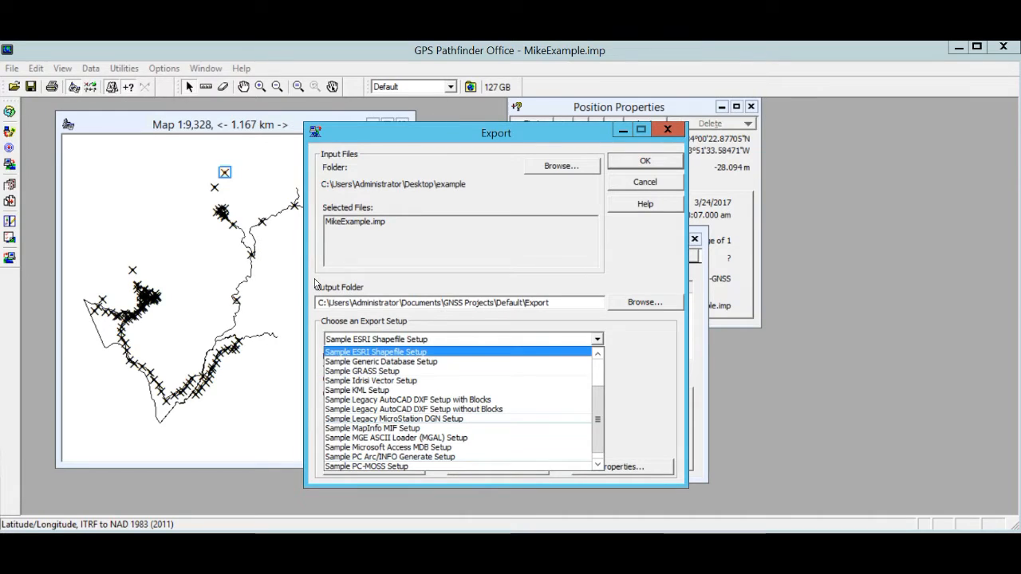
pyautogui.click(375, 352)
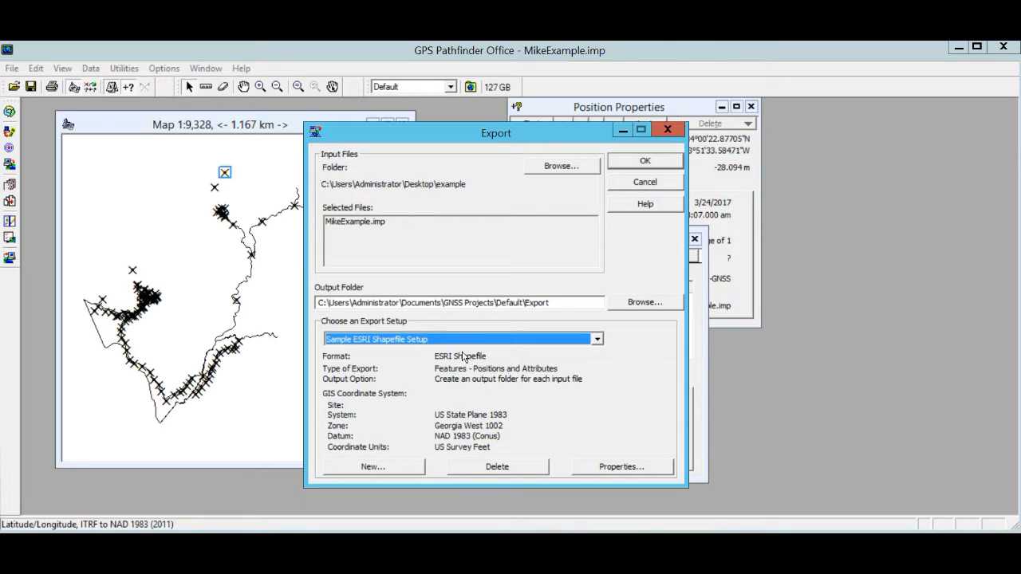
pyautogui.moveTo(441, 396)
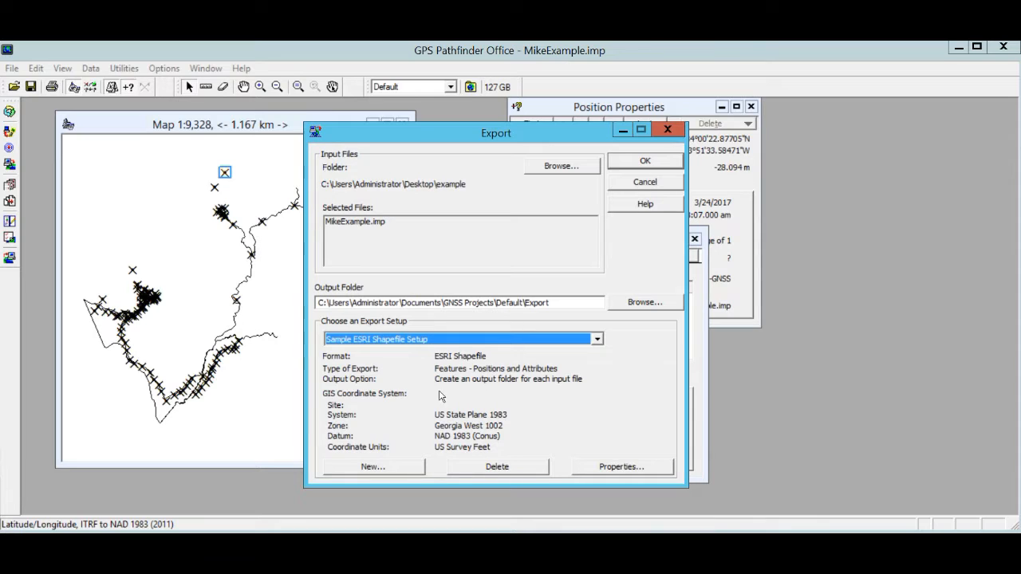
pyautogui.moveTo(264, 179)
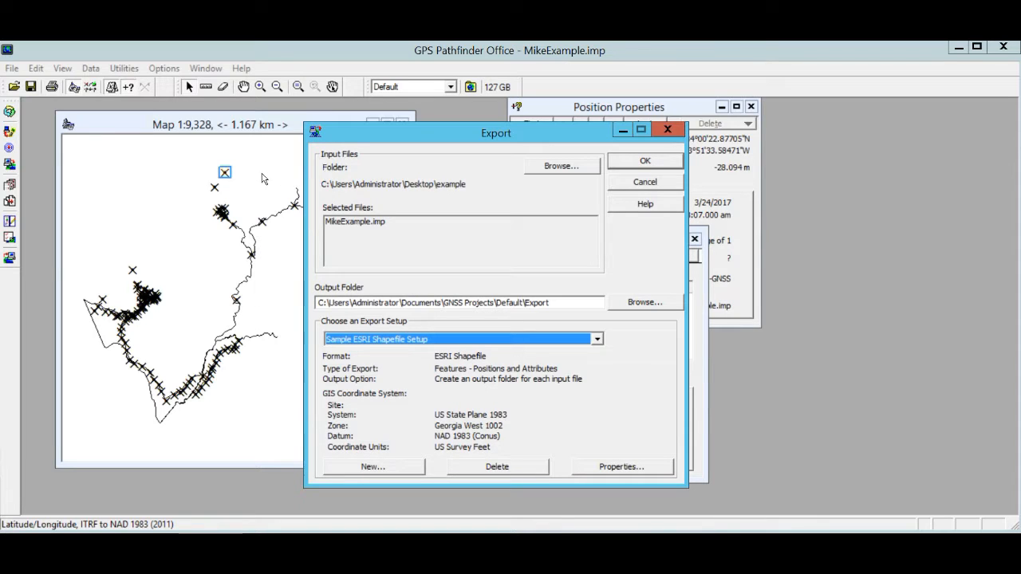
pyautogui.moveTo(292, 174)
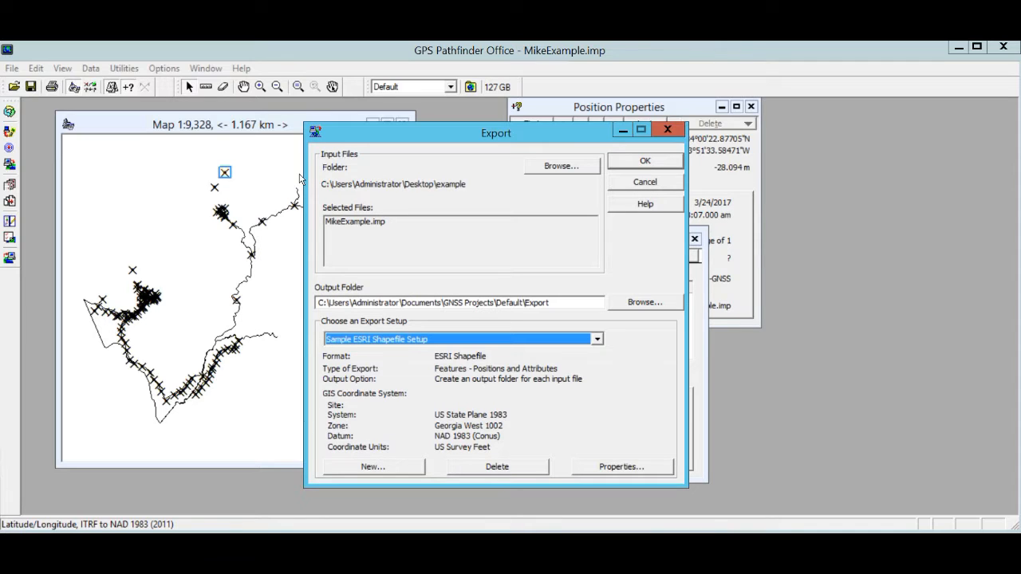
pyautogui.moveTo(307, 273)
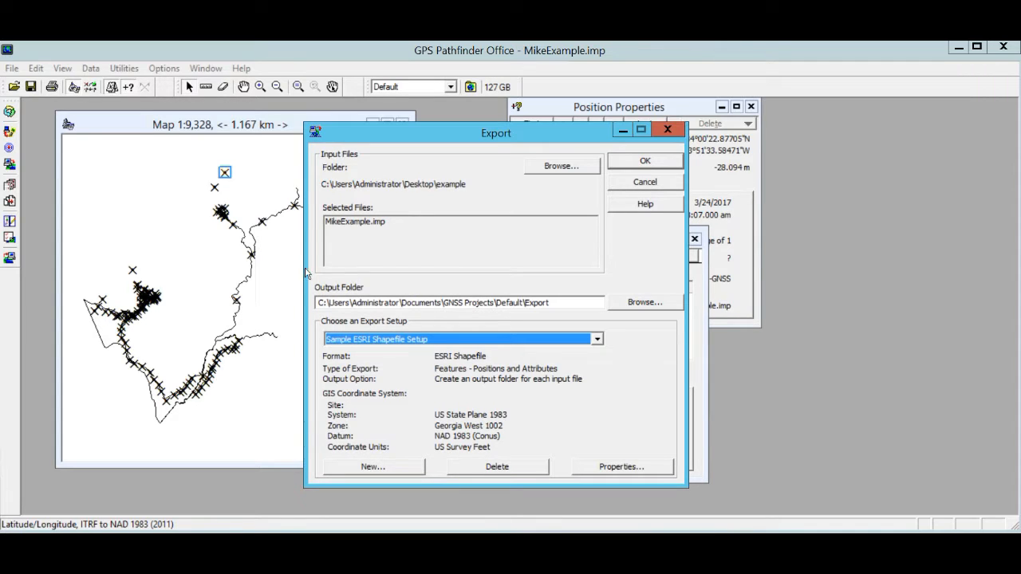
pyautogui.moveTo(320, 271)
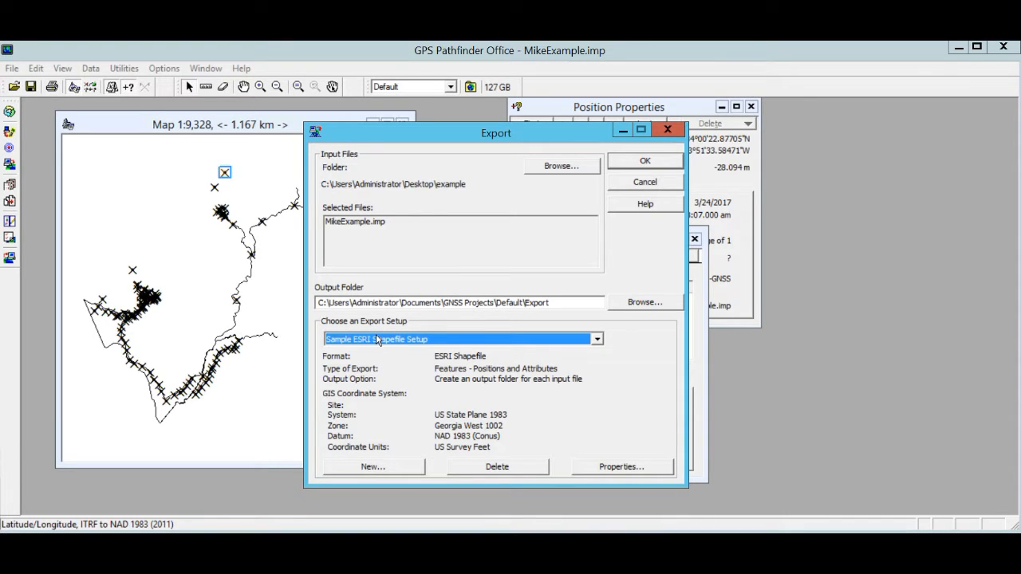
pyautogui.moveTo(387, 379)
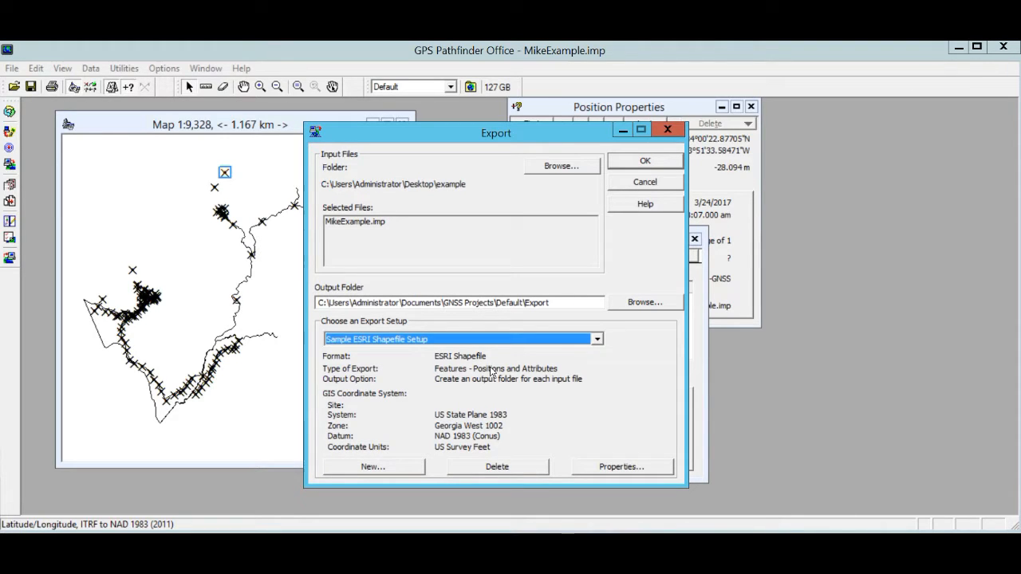
# Review the shapefile setup's Data, Output, Attributes, Units and Position Filter tabs
pyautogui.click(620, 467)
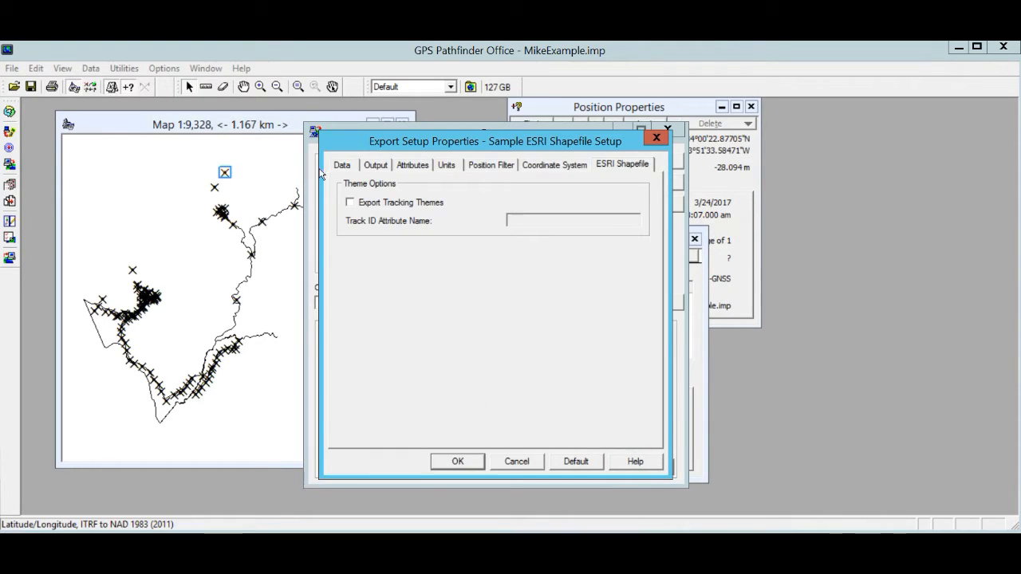
pyautogui.moveTo(269, 136)
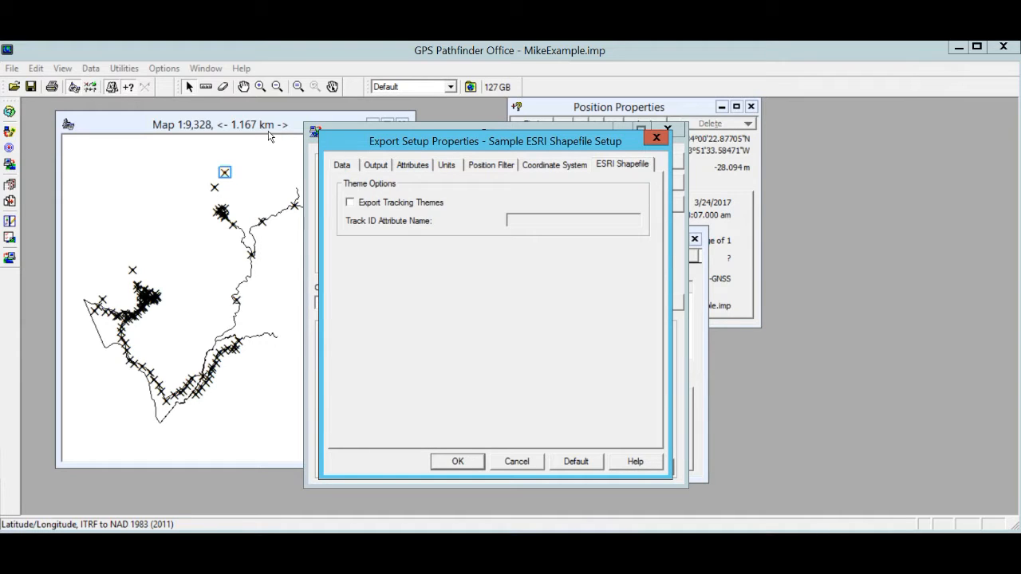
pyautogui.click(341, 165)
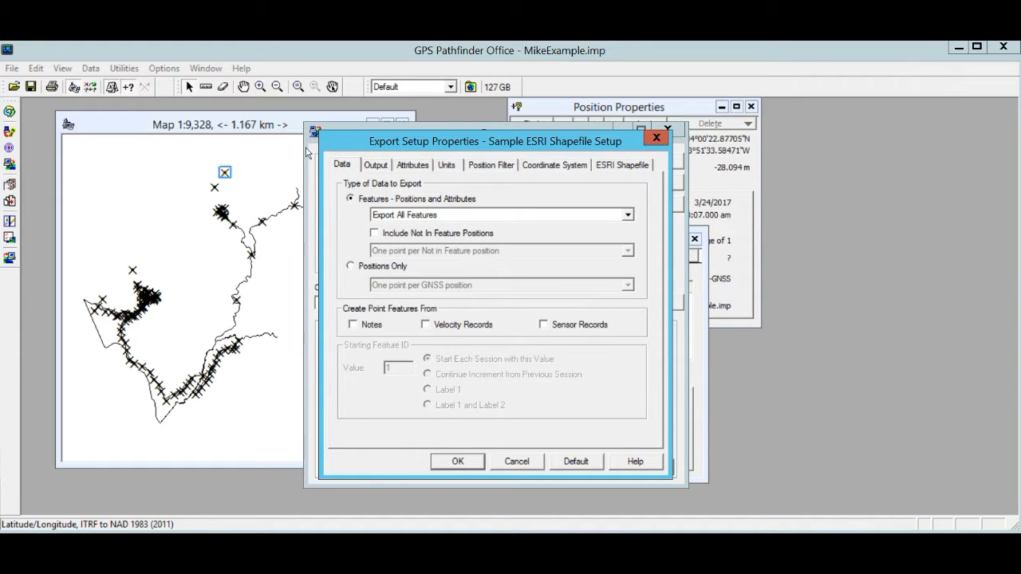
pyautogui.moveTo(293, 133)
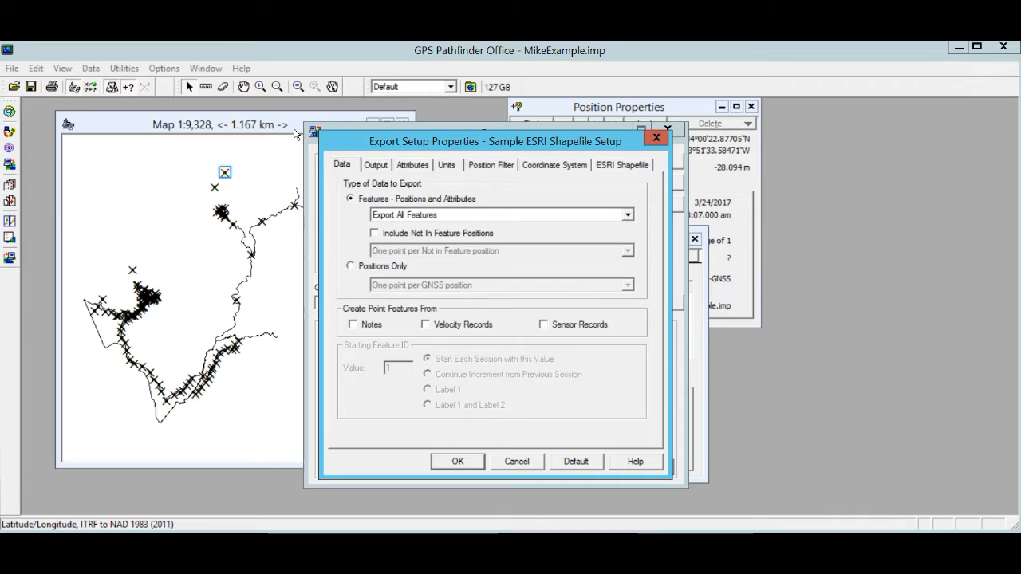
pyautogui.click(375, 165)
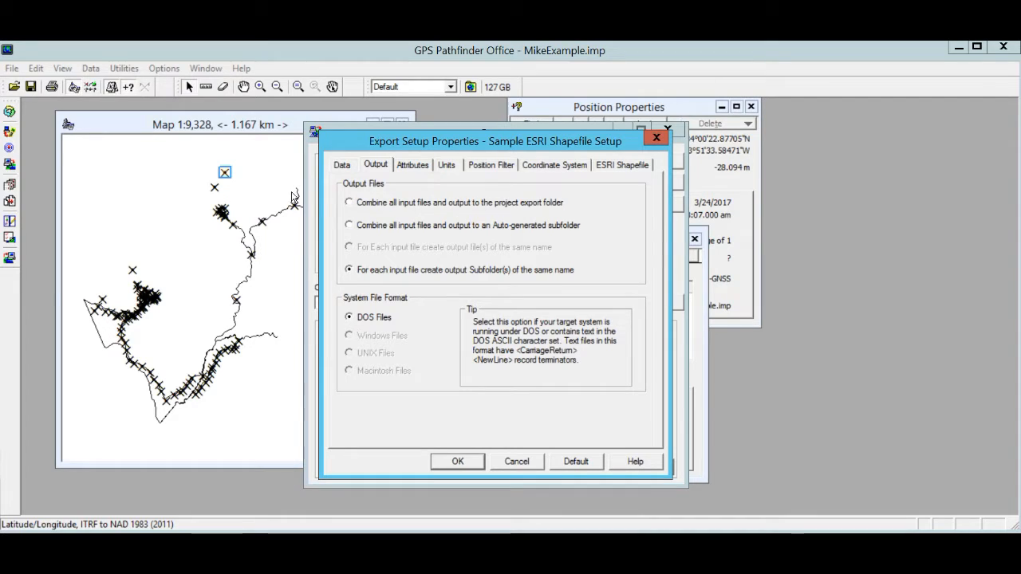
pyautogui.click(412, 165)
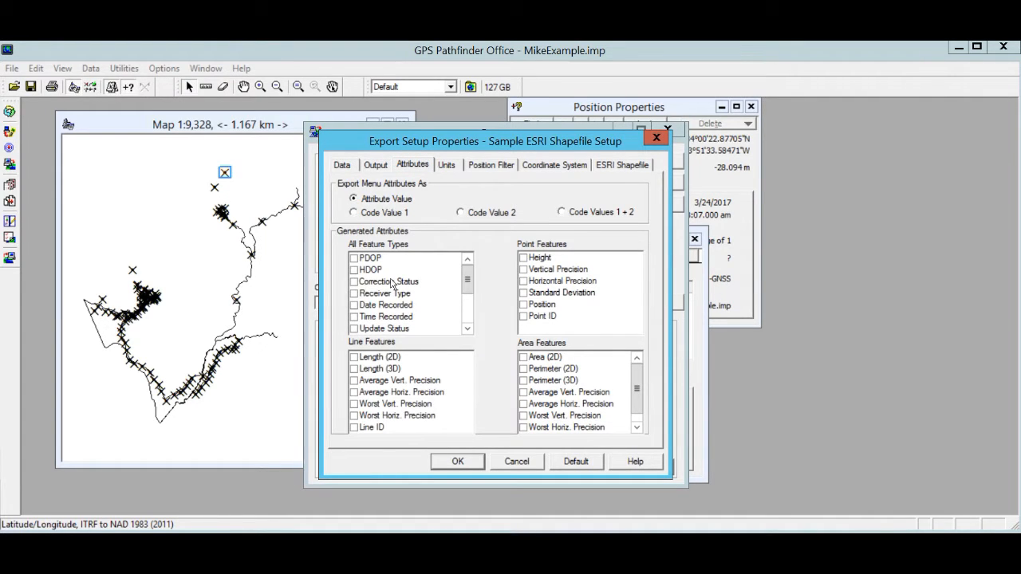
pyautogui.moveTo(343, 147)
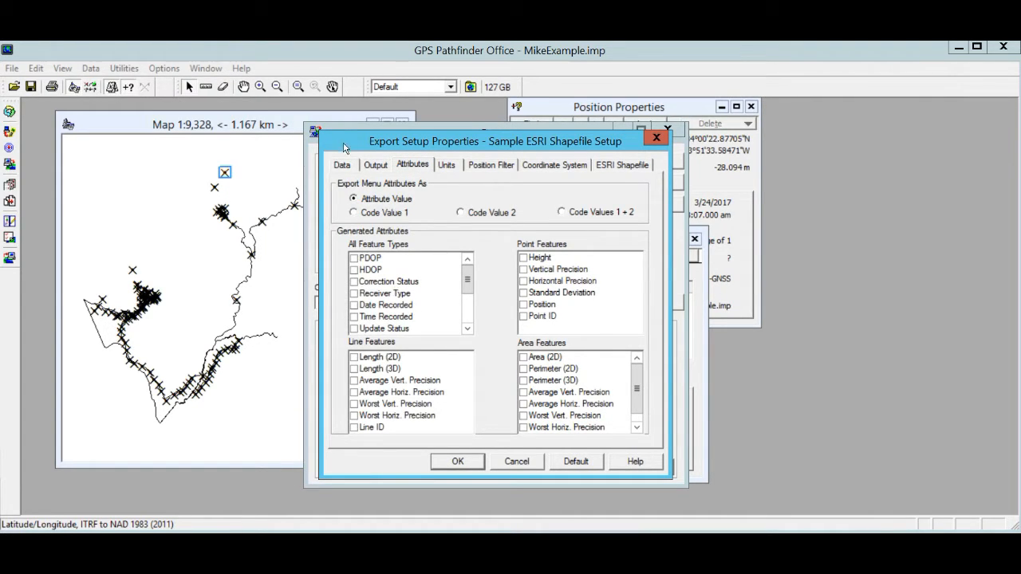
pyautogui.click(446, 165)
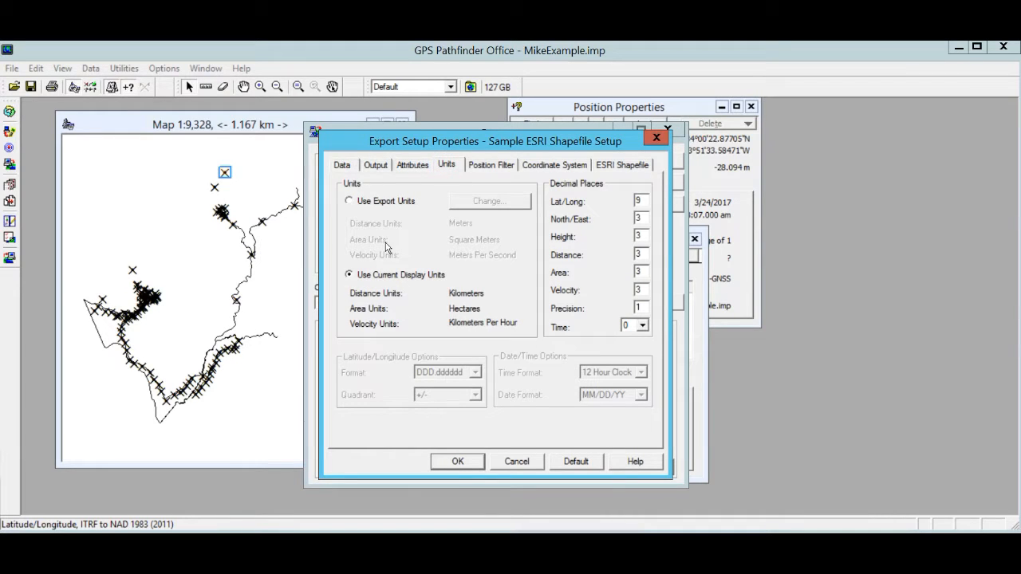
pyautogui.moveTo(409, 186)
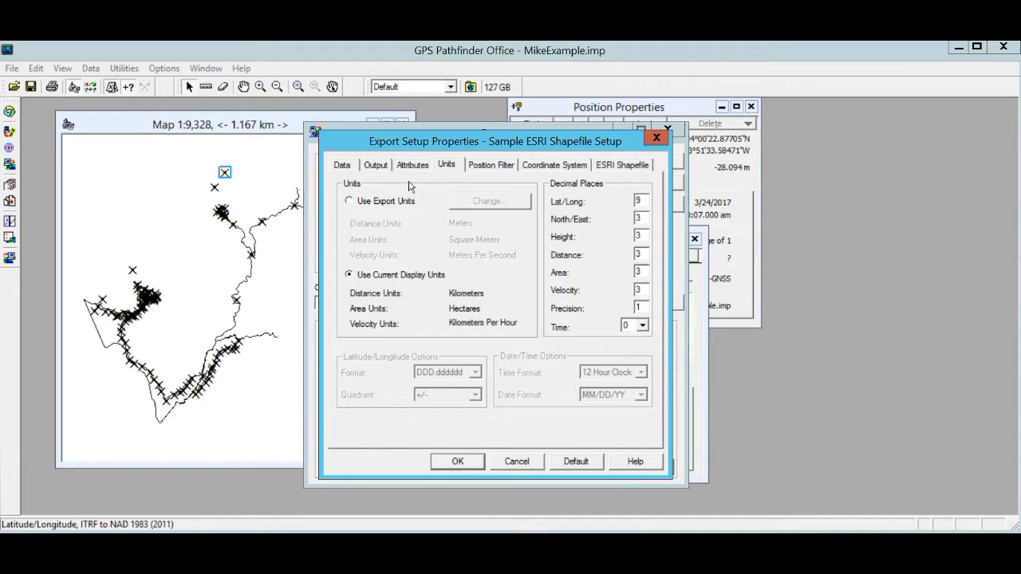
pyautogui.click(490, 164)
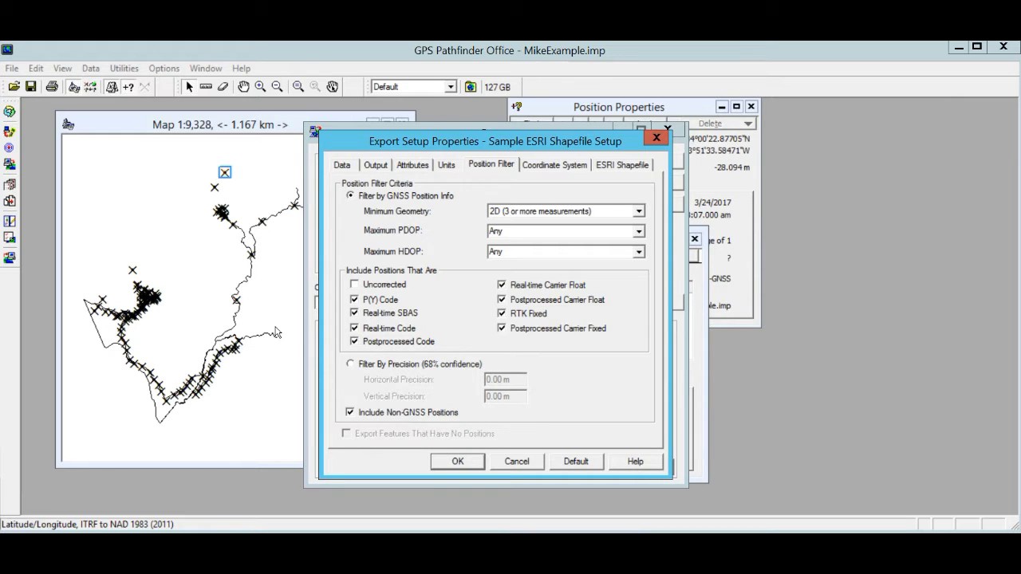
pyautogui.moveTo(339, 325)
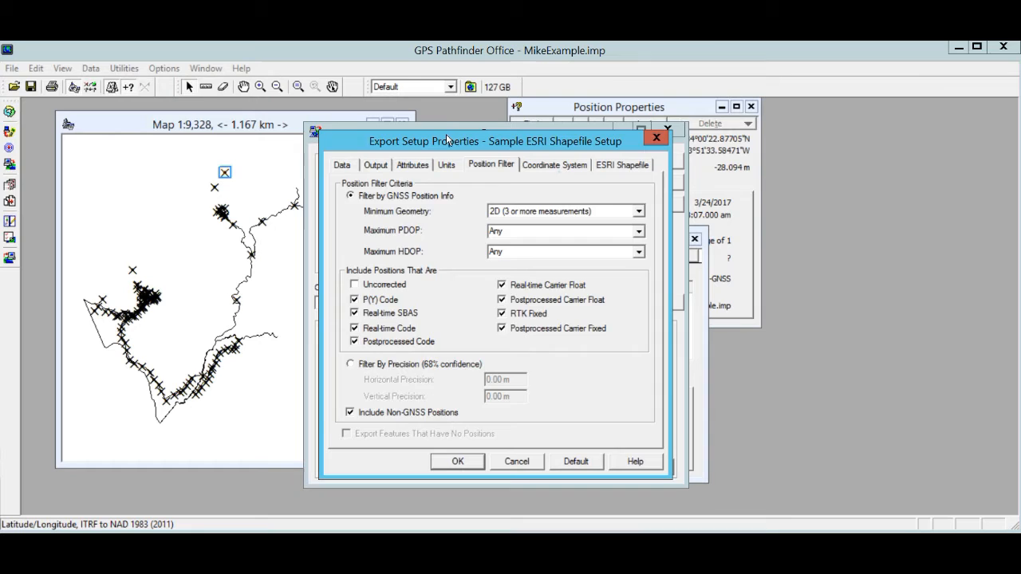
# Confirm Georgia West 1002 State Plane in US Survey Feet, then view shapefile theme options
pyautogui.click(553, 164)
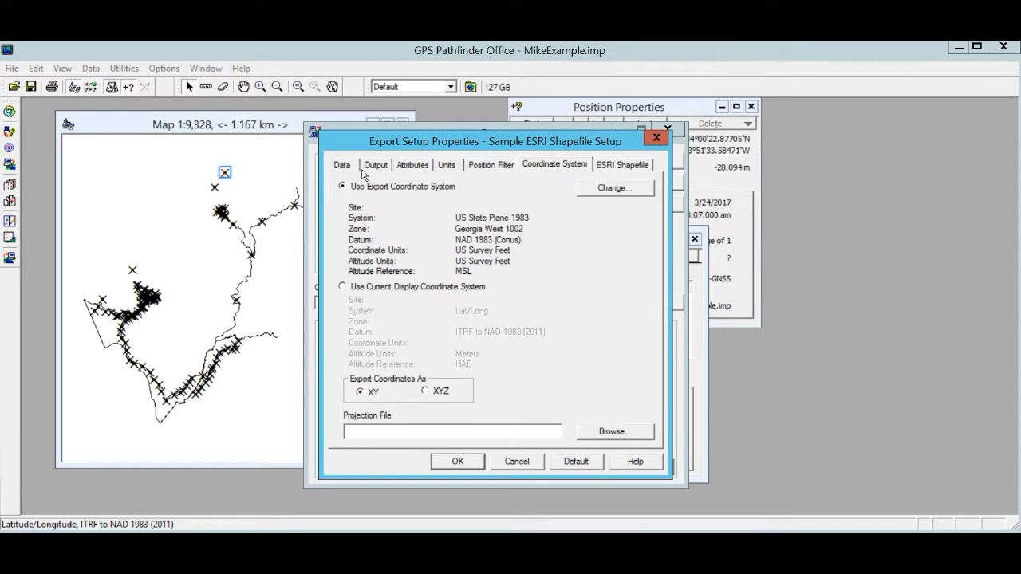
pyautogui.moveTo(397, 204)
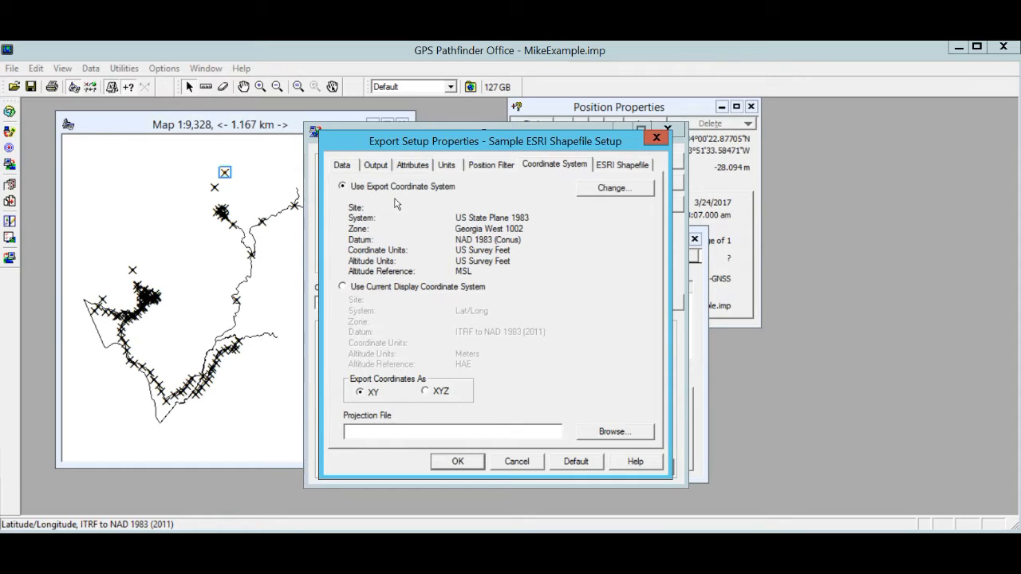
pyautogui.moveTo(355, 180)
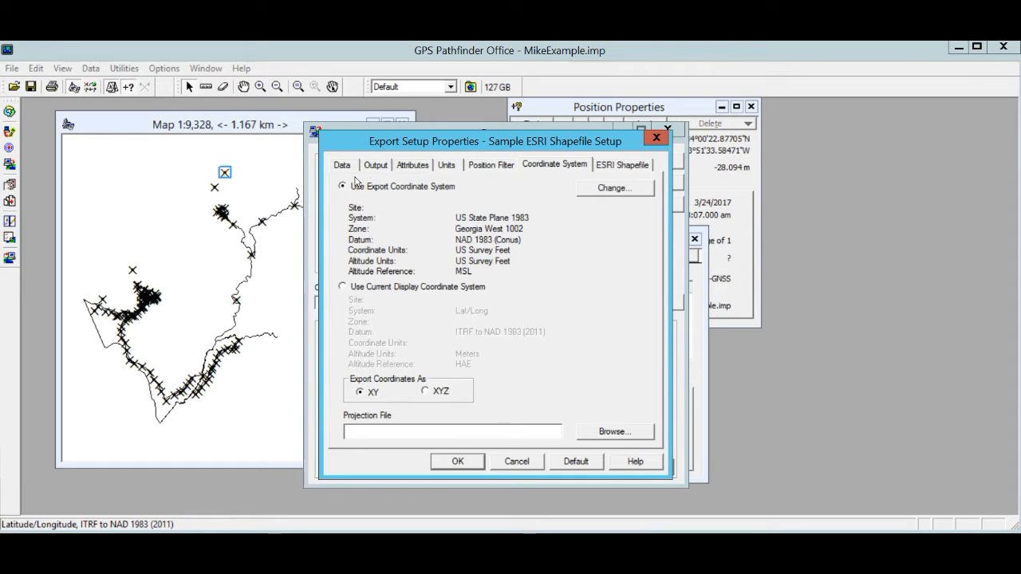
pyautogui.moveTo(409, 187)
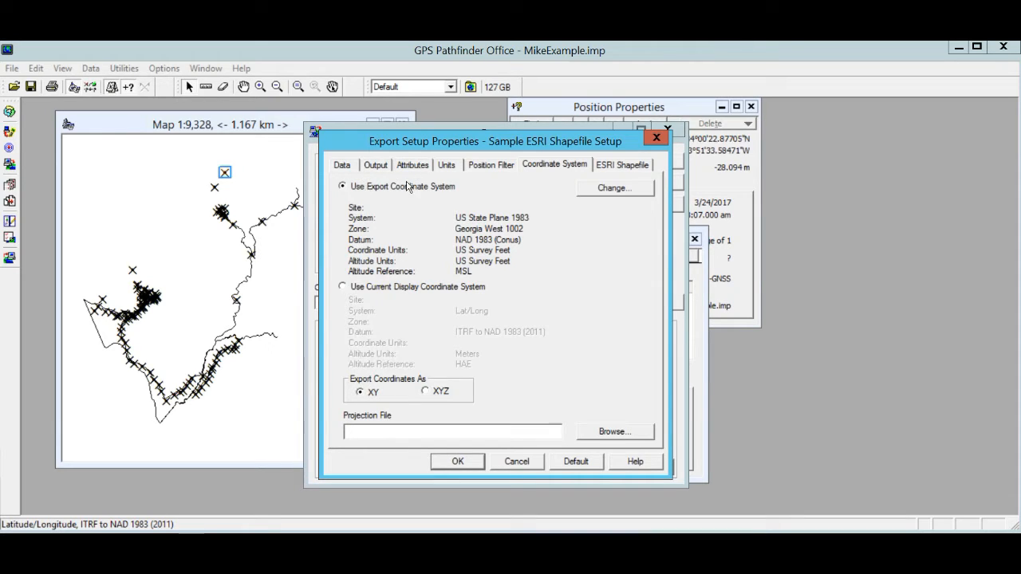
pyautogui.moveTo(380, 199)
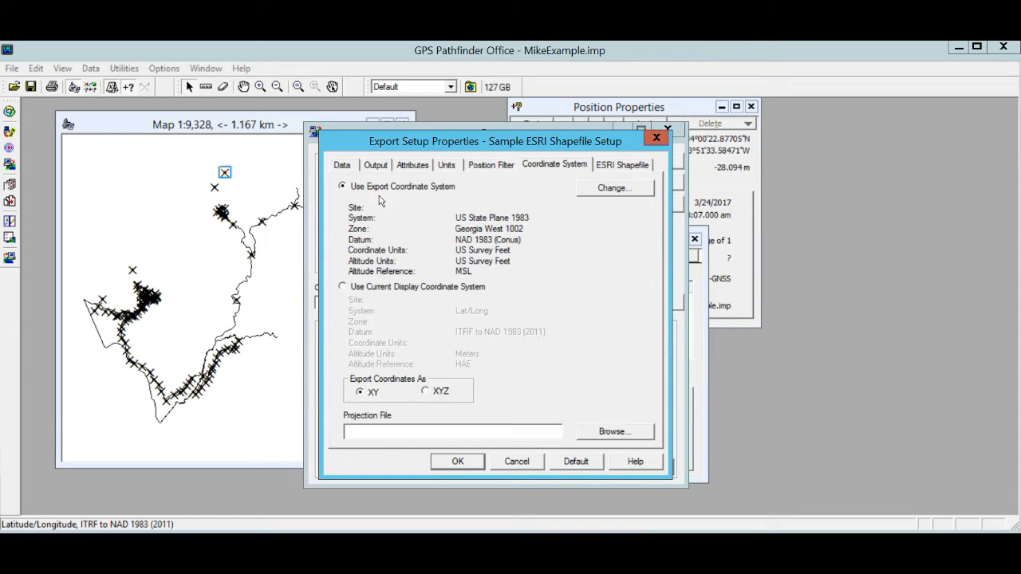
pyautogui.moveTo(461, 148)
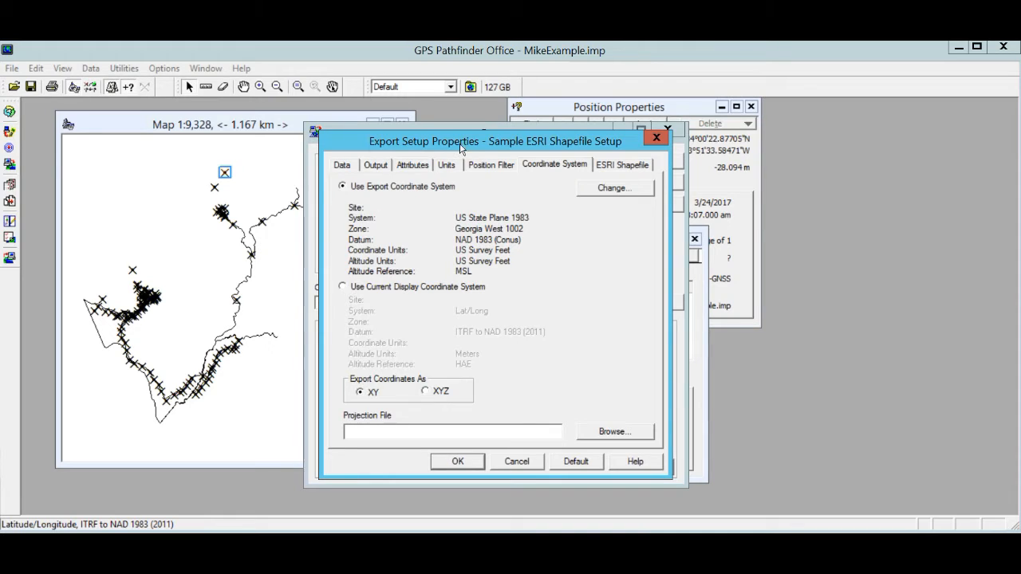
pyautogui.click(622, 165)
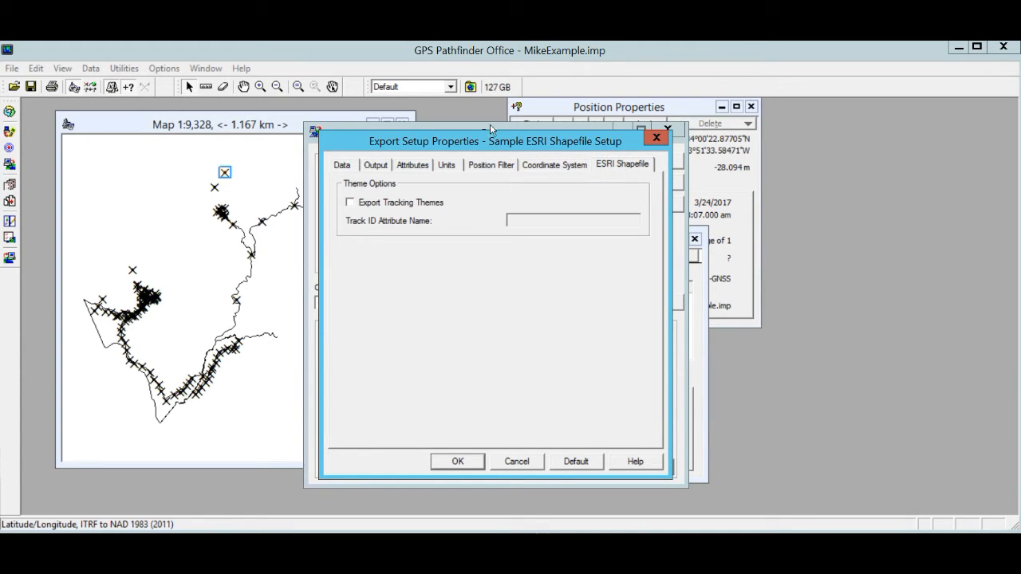
pyautogui.moveTo(356, 368)
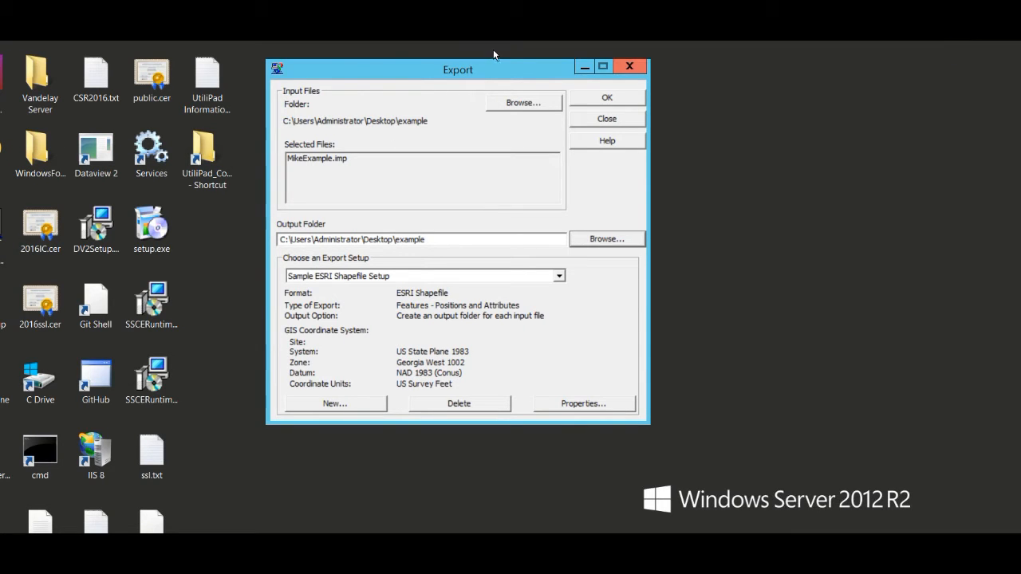
# Run the shapefile export to the desktop example folder, approving overwrite of existing files
pyautogui.click(606, 96)
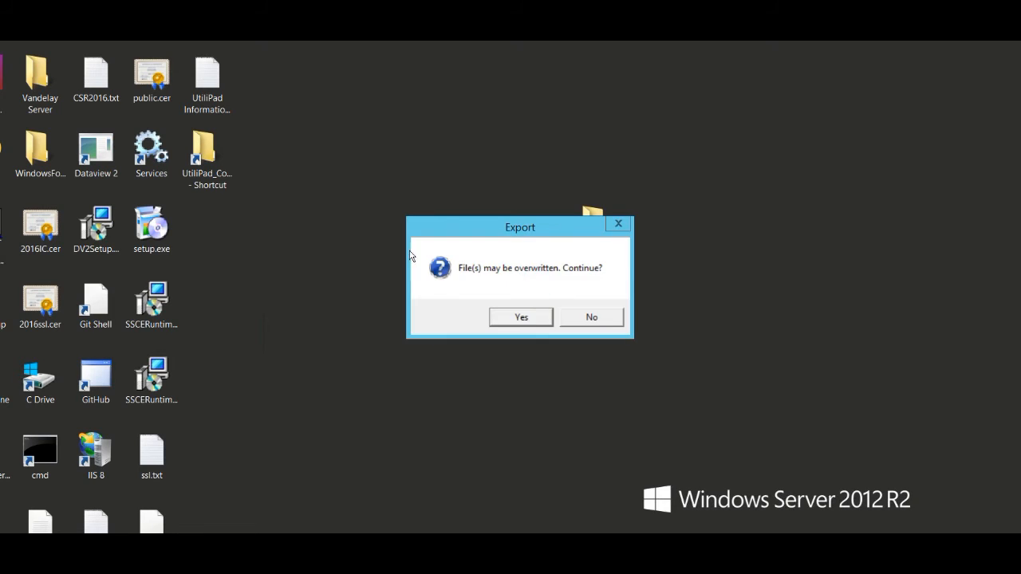
pyautogui.click(519, 316)
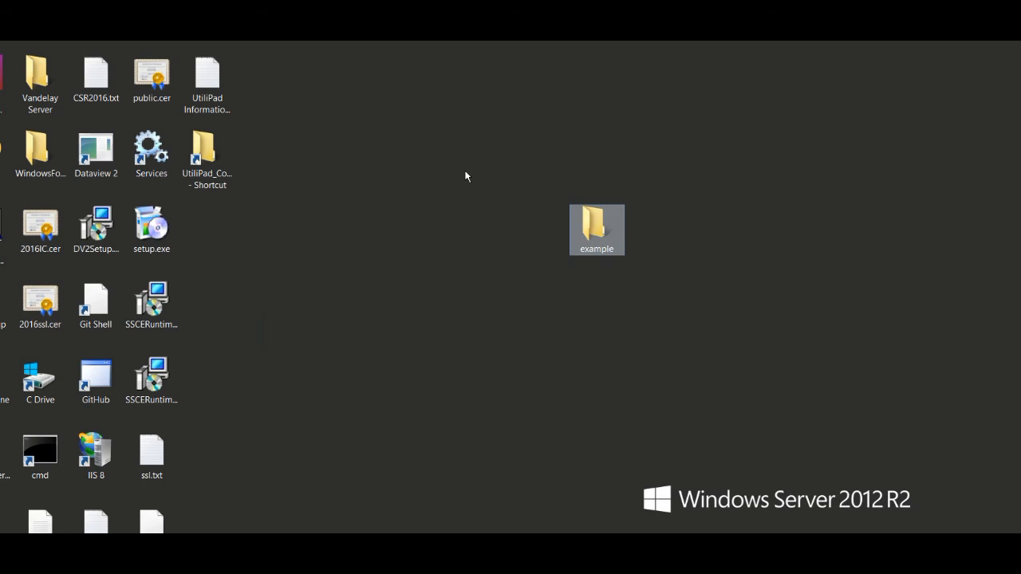
# Open the desktop example folder and scroll through the exported .shp, .shx and .dbf files
pyautogui.doubleClick(597, 230)
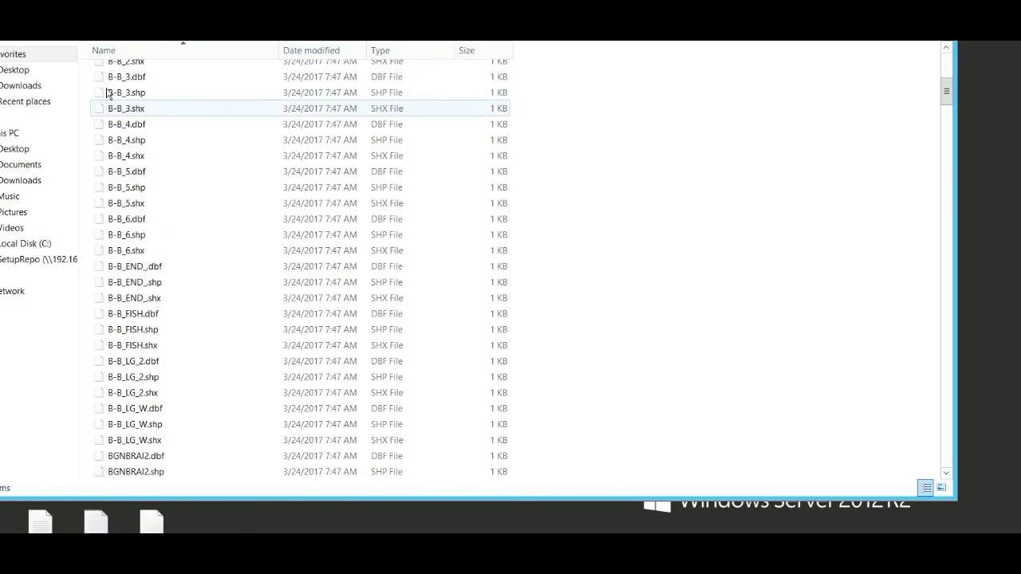
pyautogui.scroll(-3)
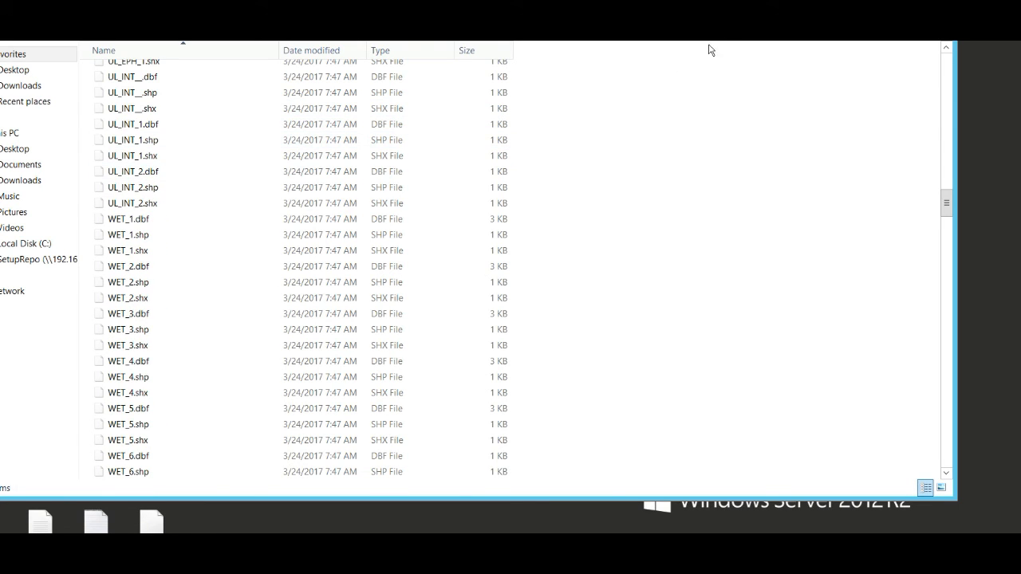